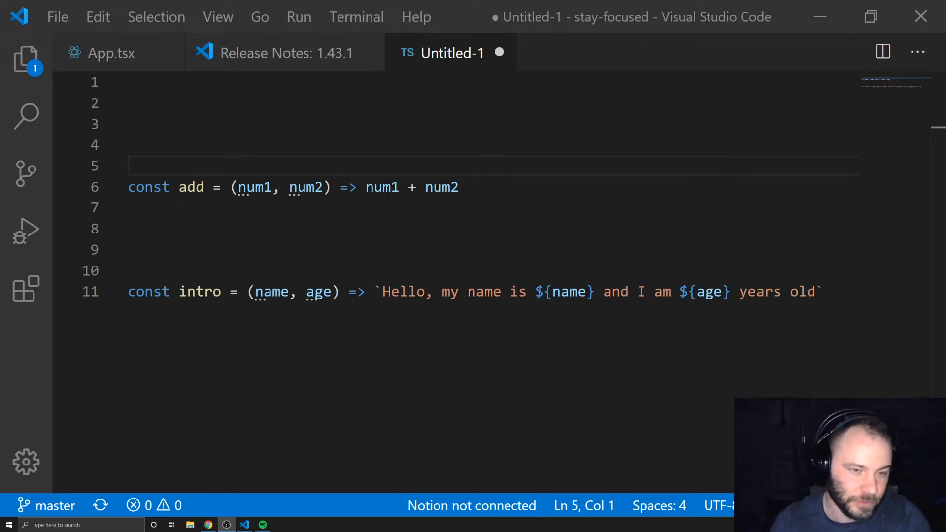
{"action": "mouse_move", "coordinate": [98, 17]}
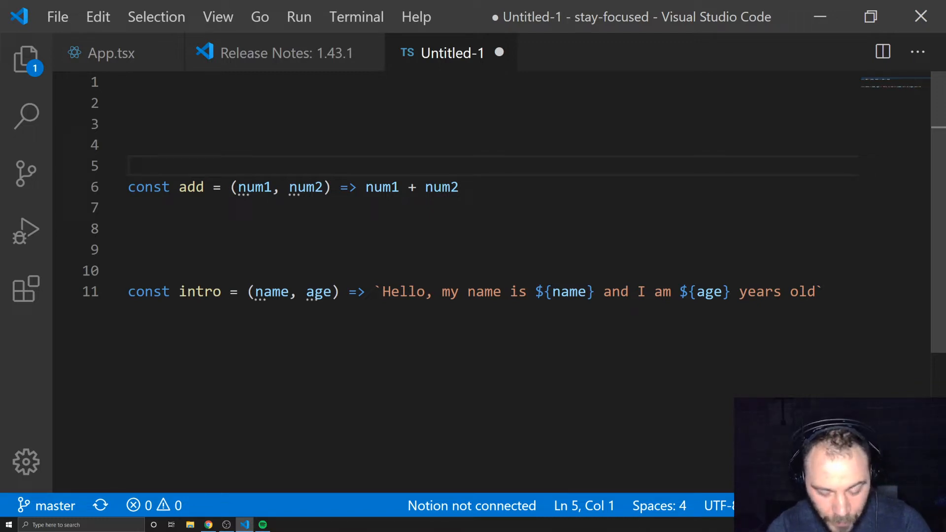
{"action": "type", "text": "/"}
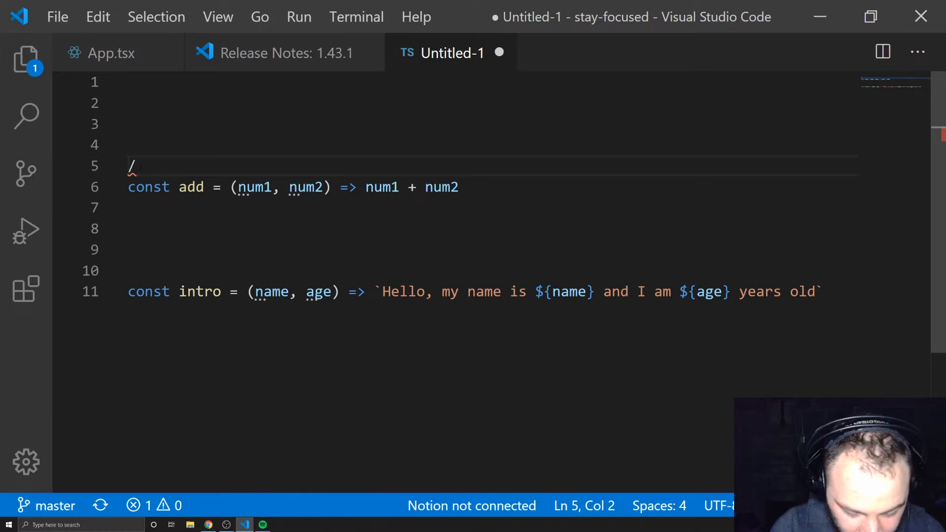
{"action": "type", "text": "*"}
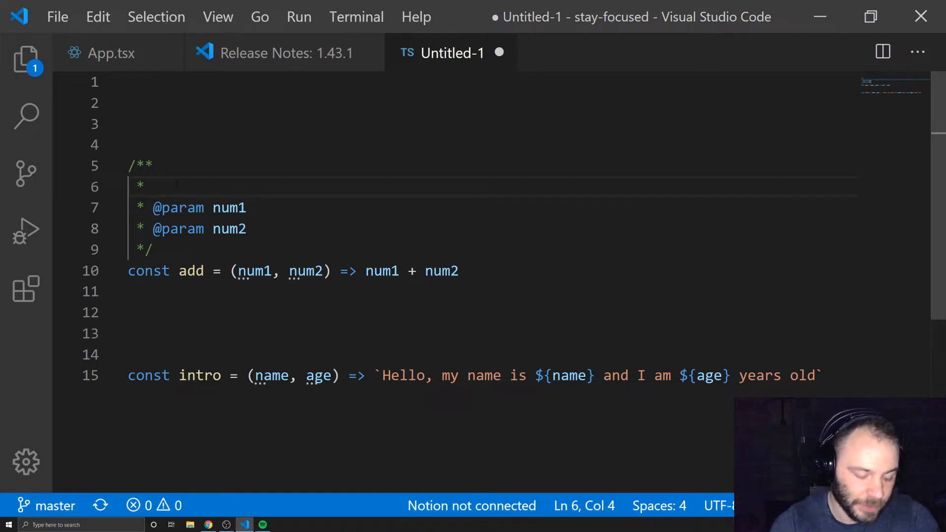
Write the description "Adds two number together" on the comment's first line.
{"action": "type", "text": "@na"}
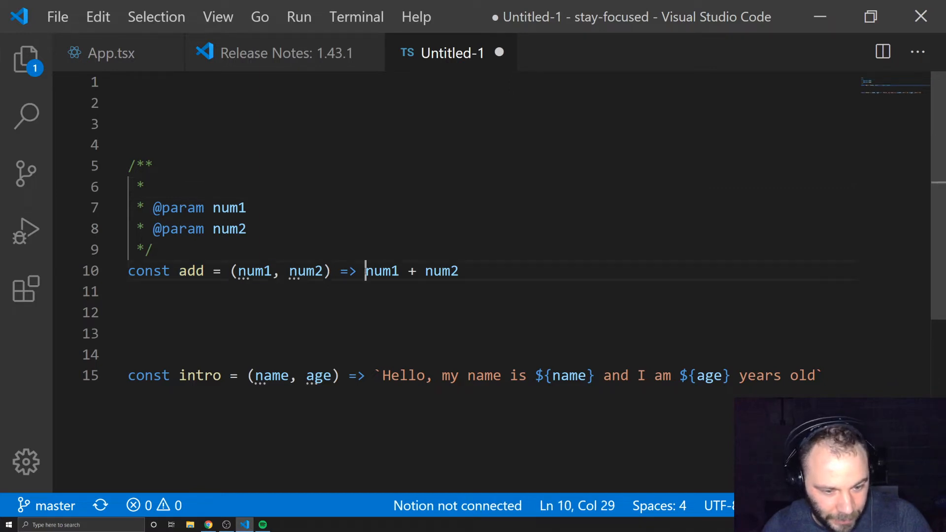
{"action": "left_click_drag", "start_coordinate": [365, 271], "coordinate": [458, 271]}
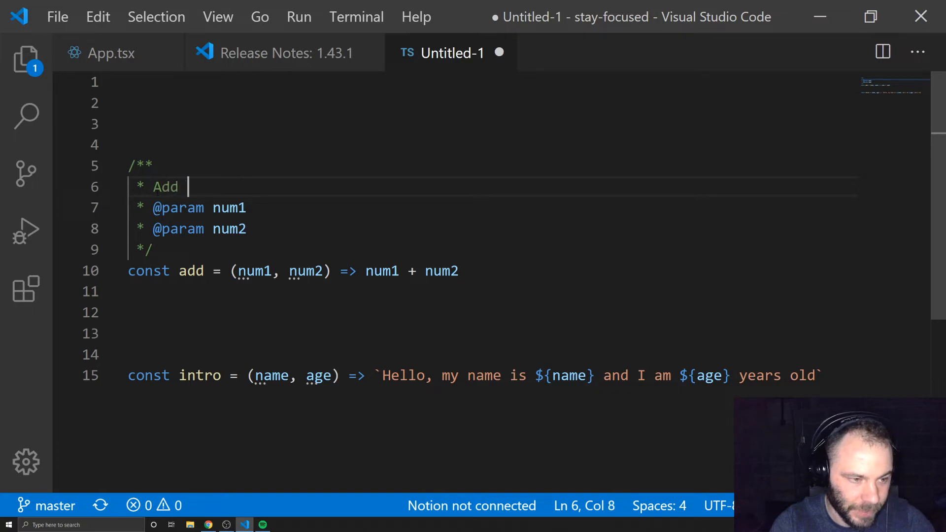
{"action": "type", "text": "s two number"}
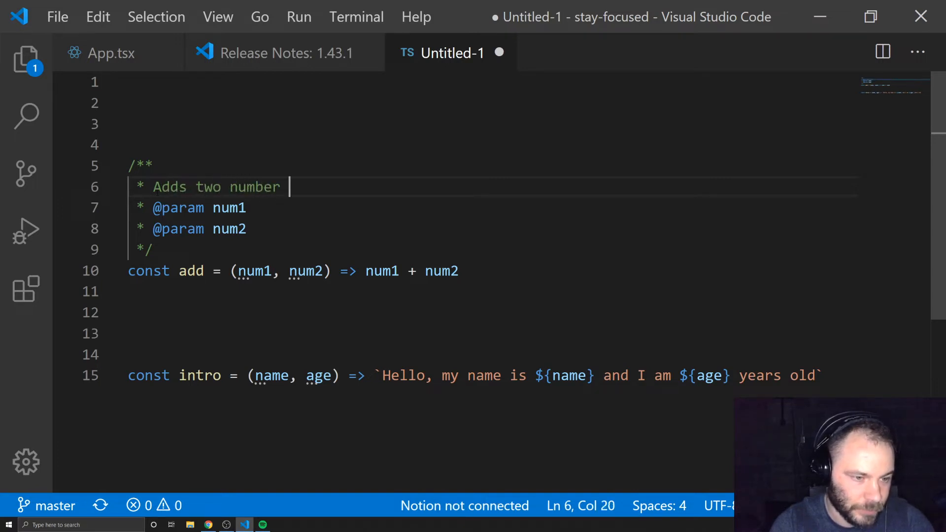
{"action": "type", "text": "together"}
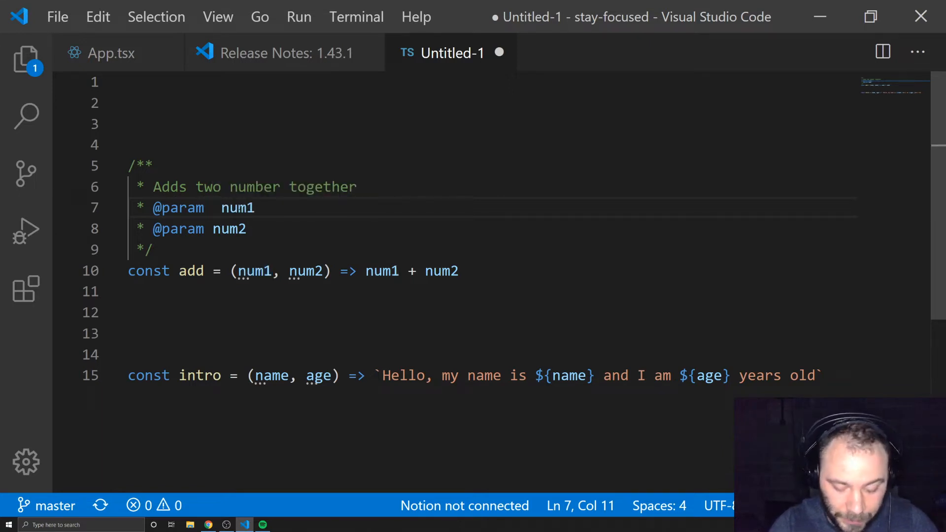
Type num1 and num2 as {number} described as "First number" and "Second number".
{"action": "type", "text": "{"}
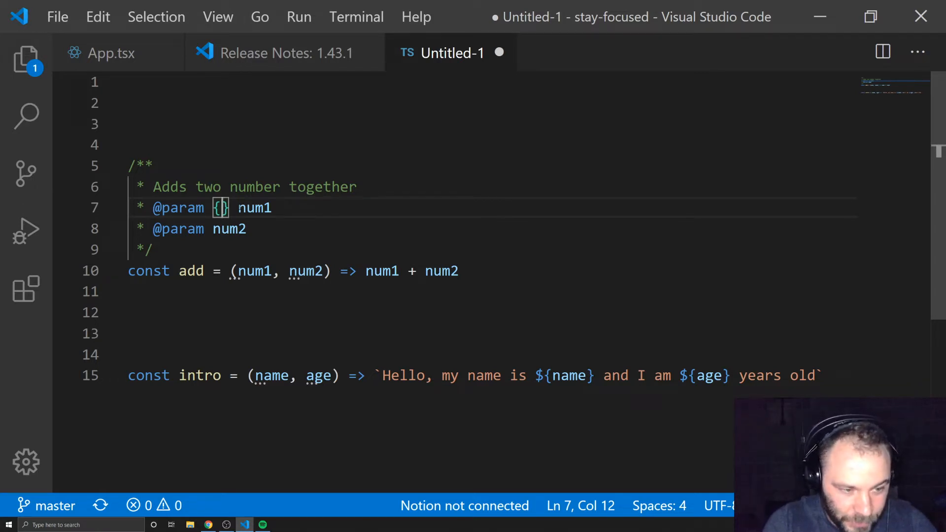
{"action": "type", "text": "number"}
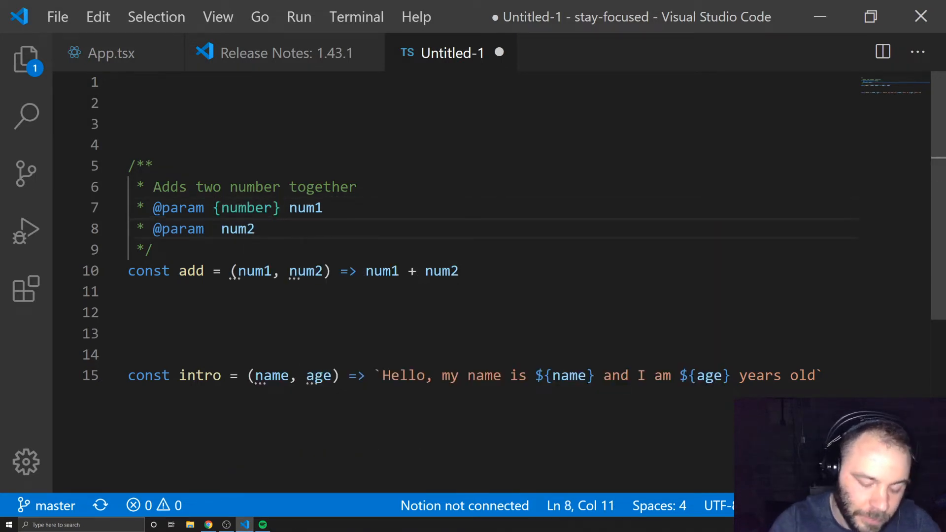
{"action": "type", "text": "{number"}
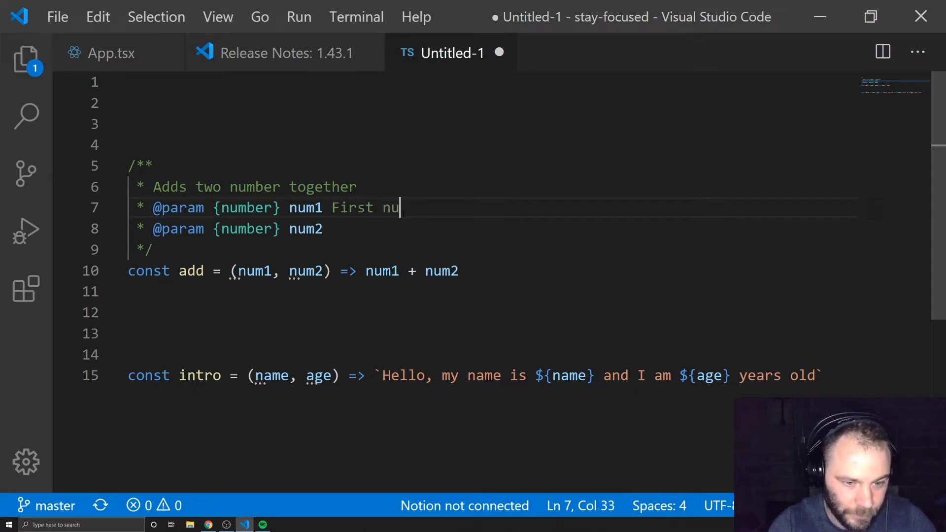
{"action": "type", "text": "mber"}
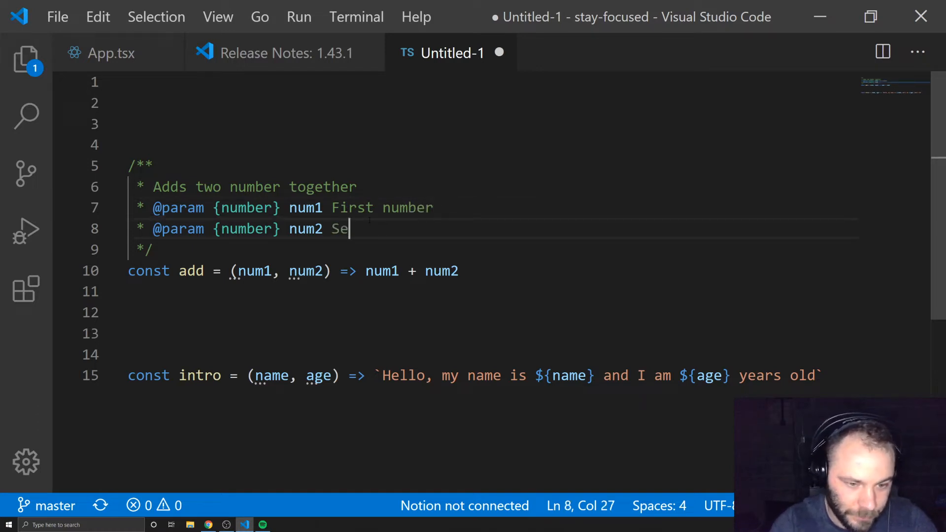
{"action": "type", "text": "cond number"}
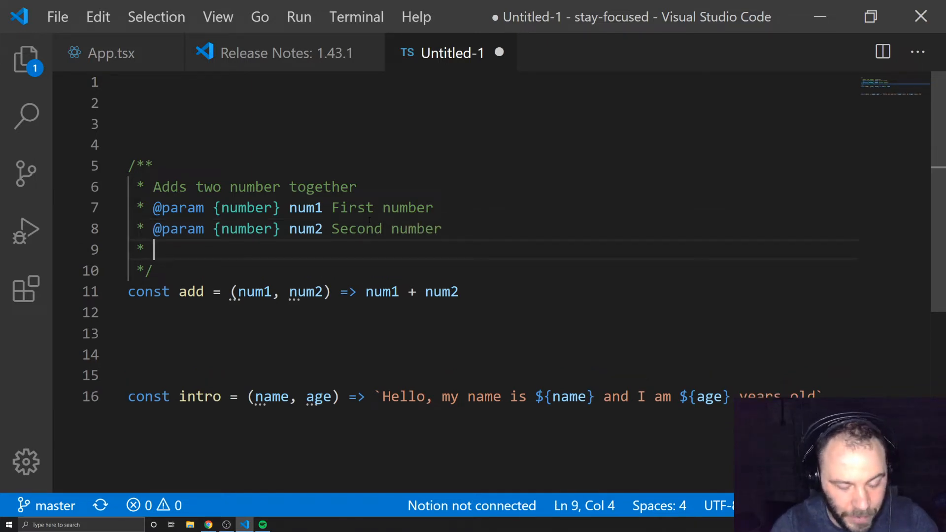
{"action": "type", "text": "@"}
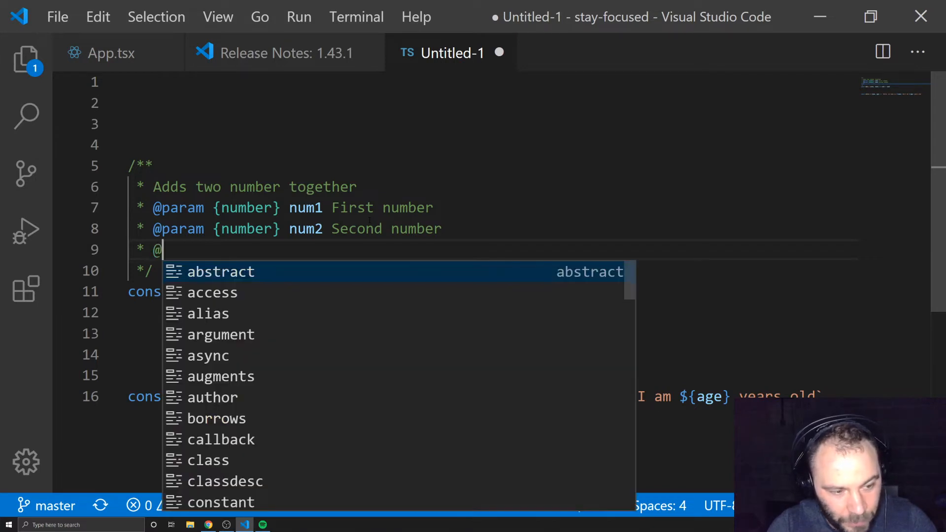
{"action": "type", "text": "ret"}
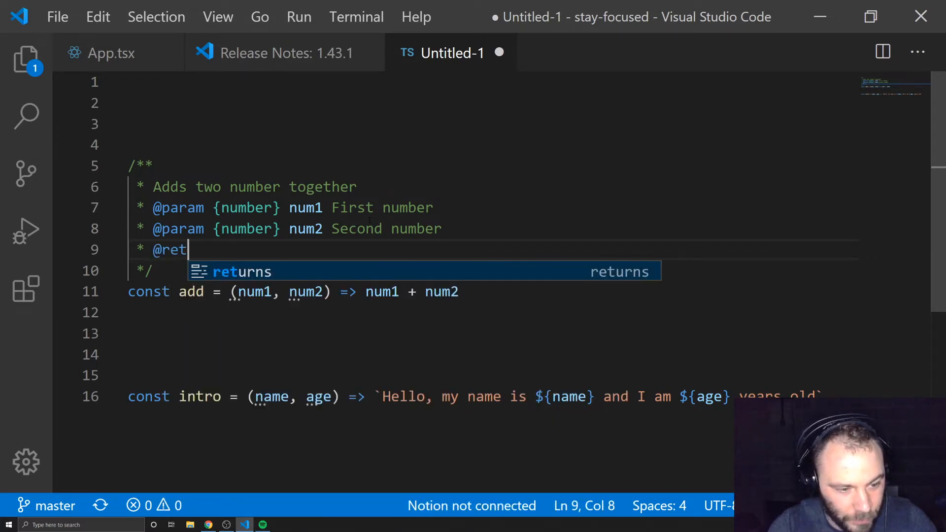
{"action": "key", "text": "Tab"}
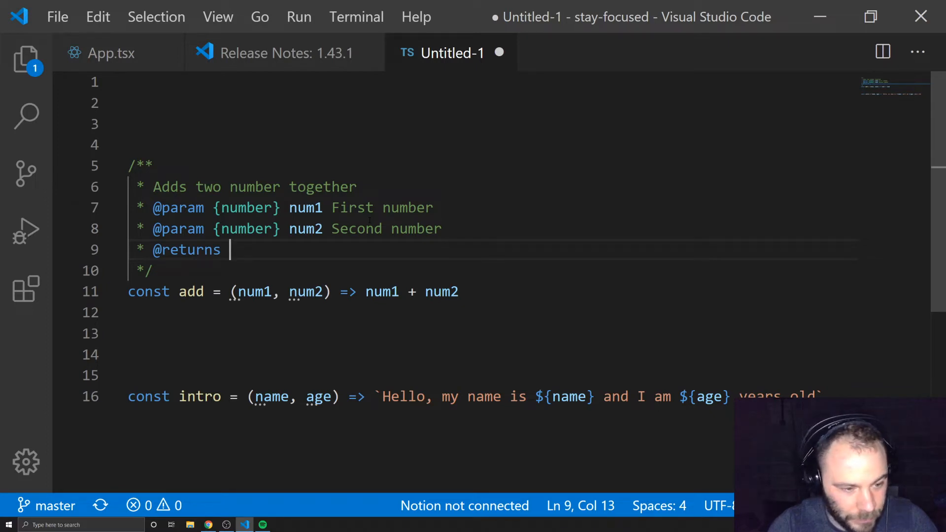
{"action": "type", "text": "sum o"}
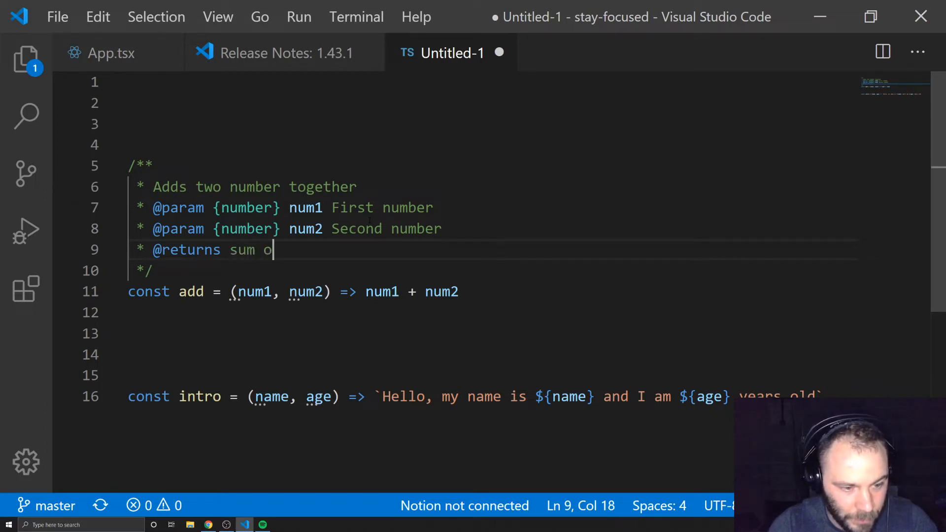
{"action": "type", "text": "f first and s"}
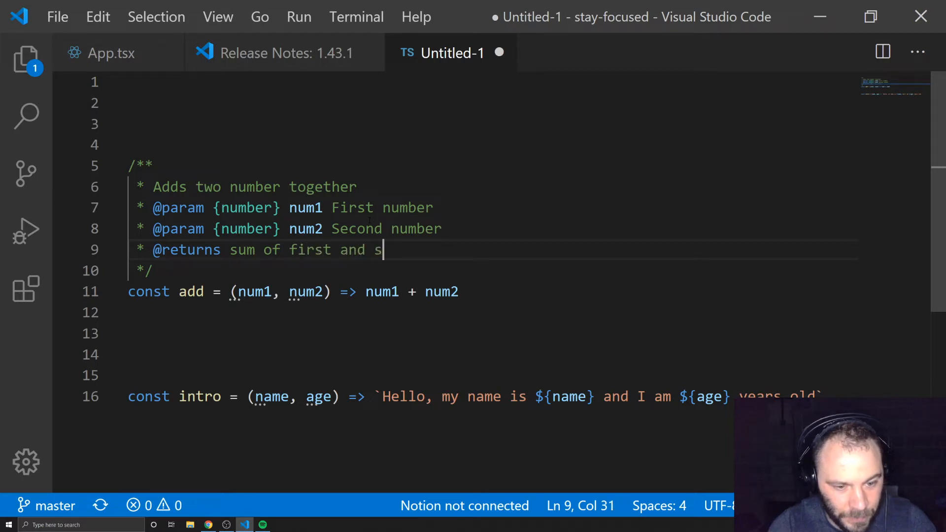
{"action": "type", "text": "econd"}
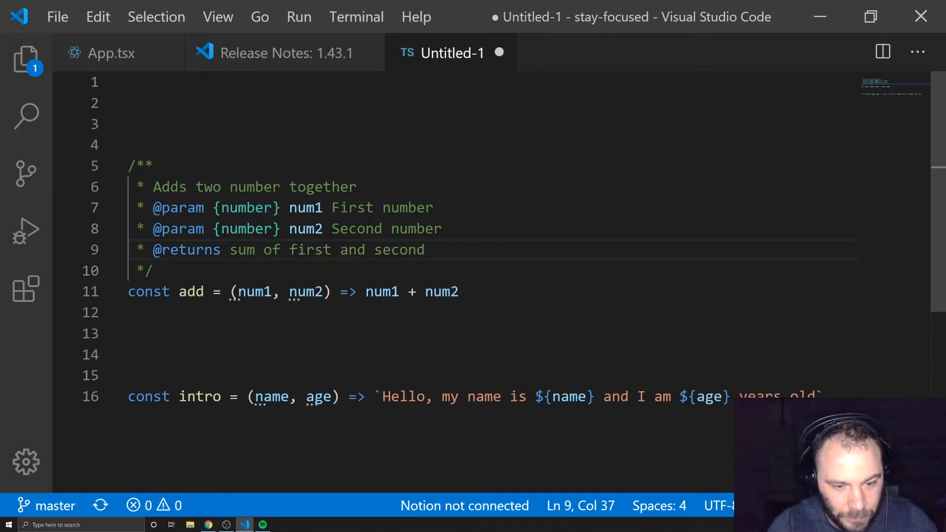
{"action": "type", "text": "number"}
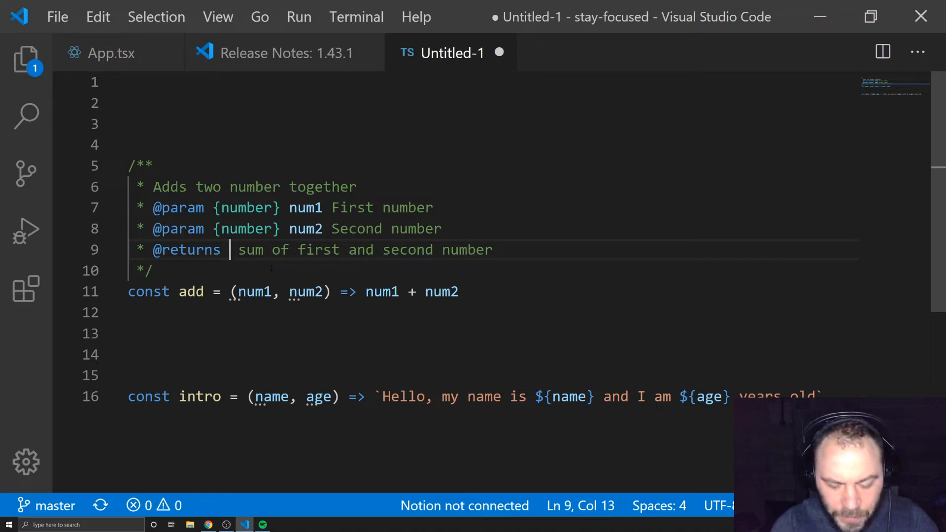
{"action": "type", "text": "{}"}
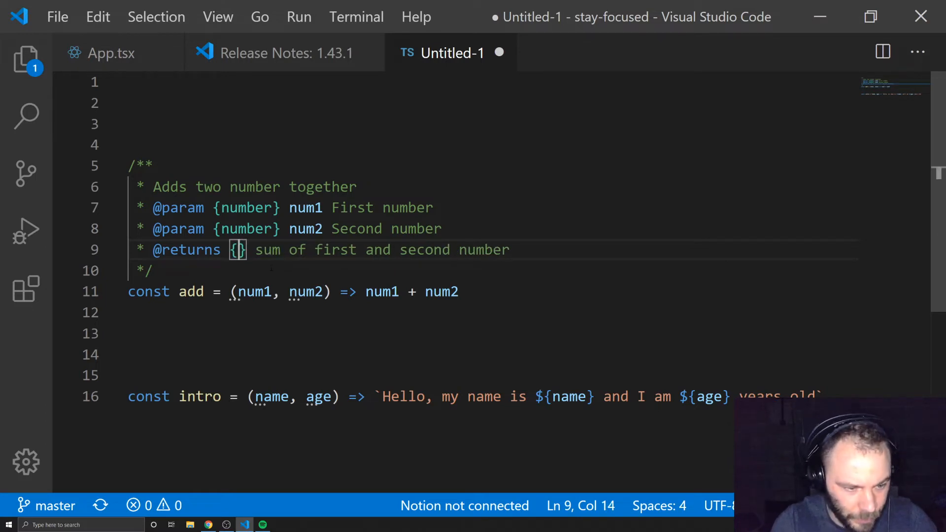
{"action": "type", "text": "number"}
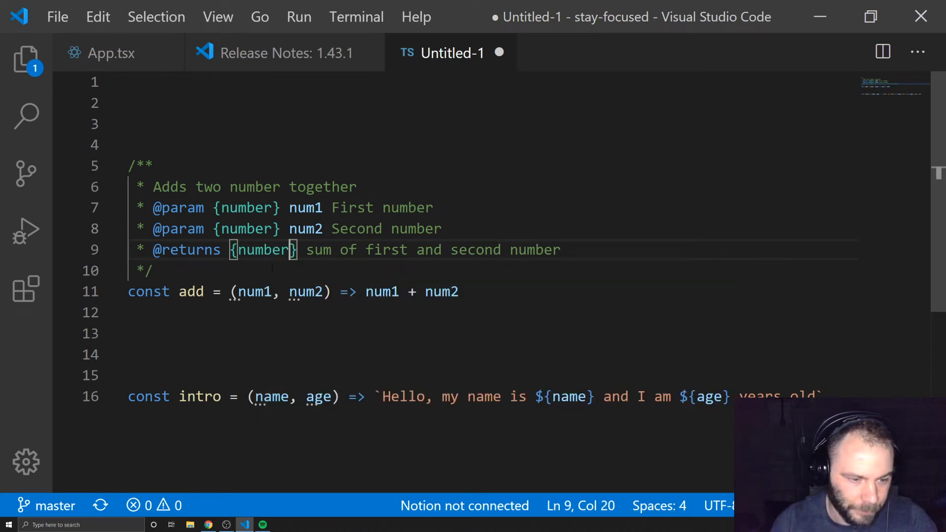
Write an add() call on the blank line below the documented function.
{"action": "left_click", "coordinate": [130, 355]}
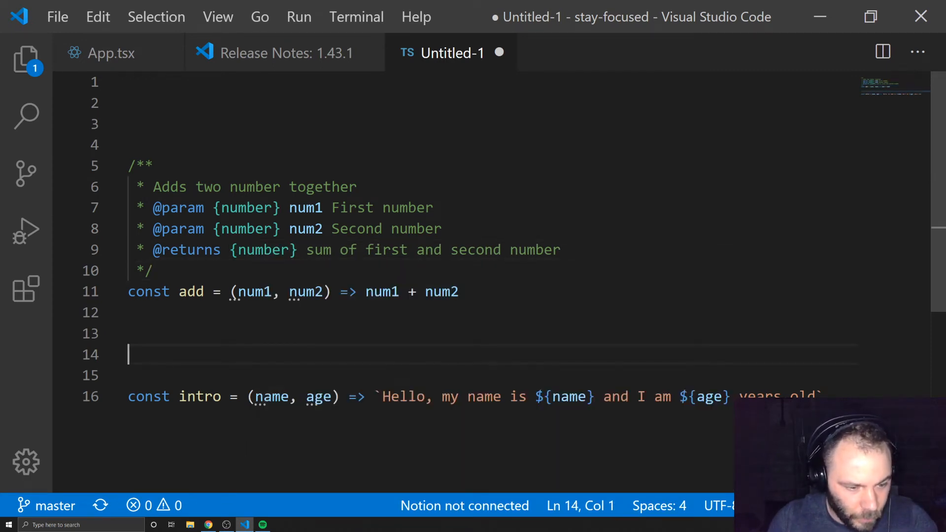
{"action": "mouse_move", "coordinate": [190, 292]}
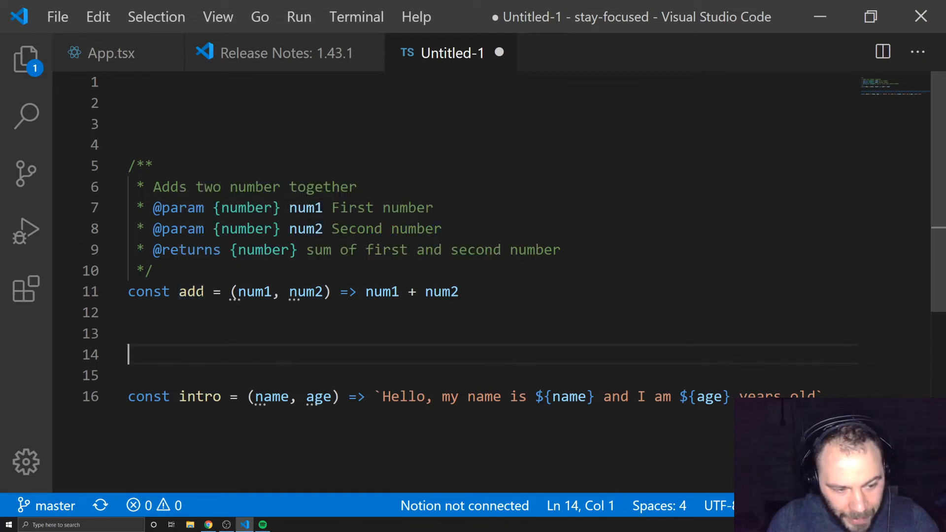
{"action": "type", "text": "a"}
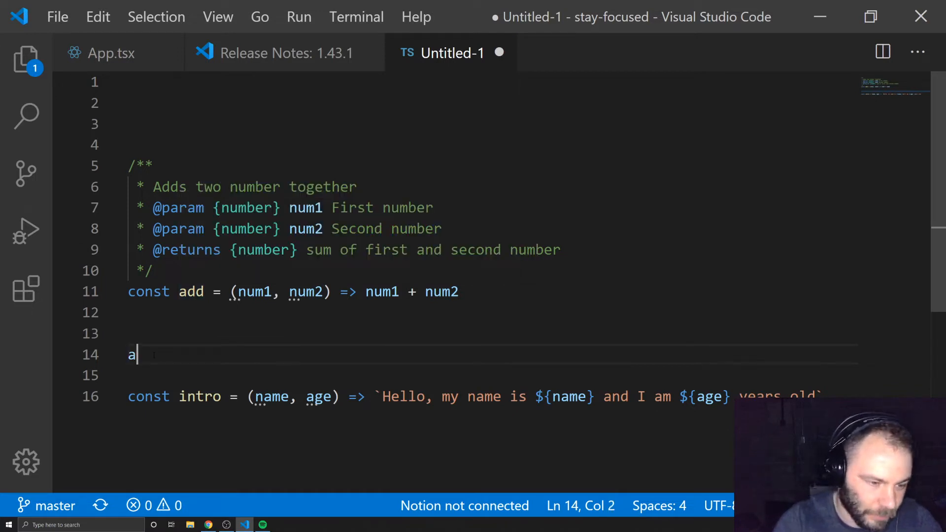
{"action": "type", "text": "dd()"}
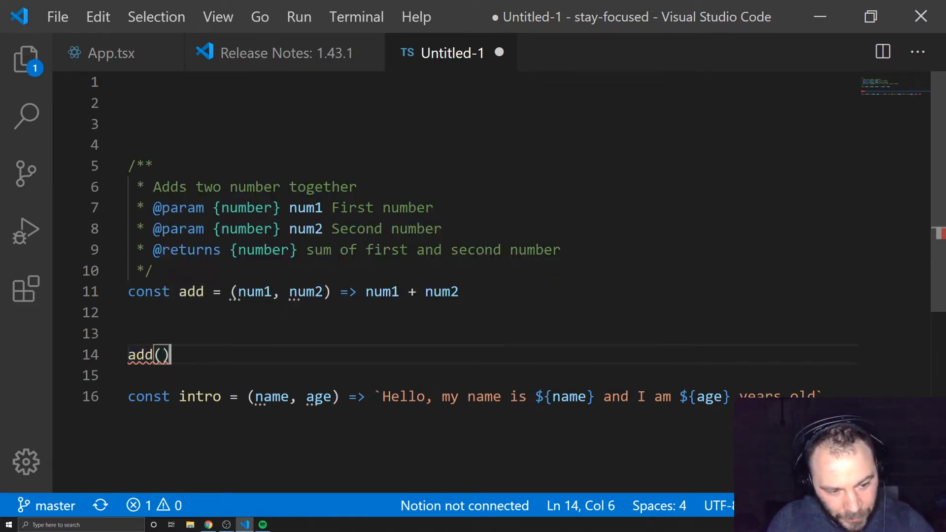
{"action": "mouse_move", "coordinate": [140, 355]}
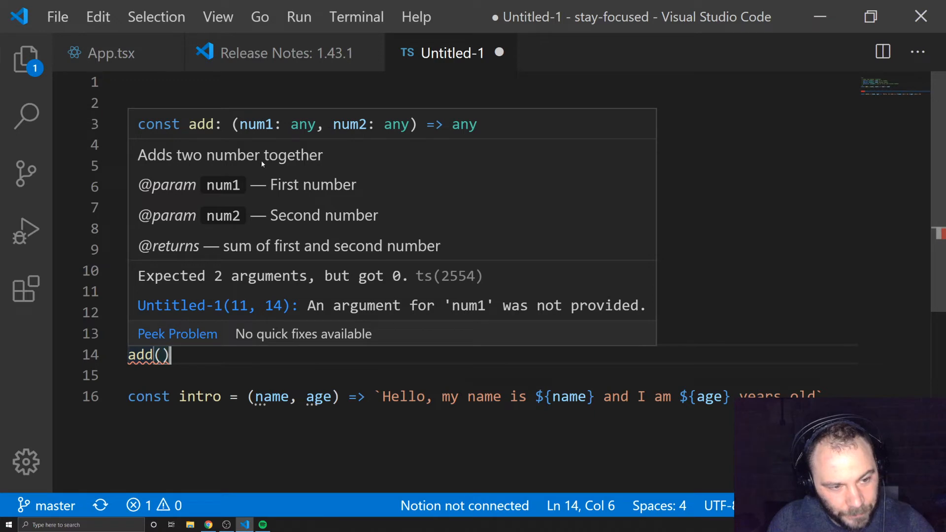
{"action": "mouse_move", "coordinate": [343, 166]}
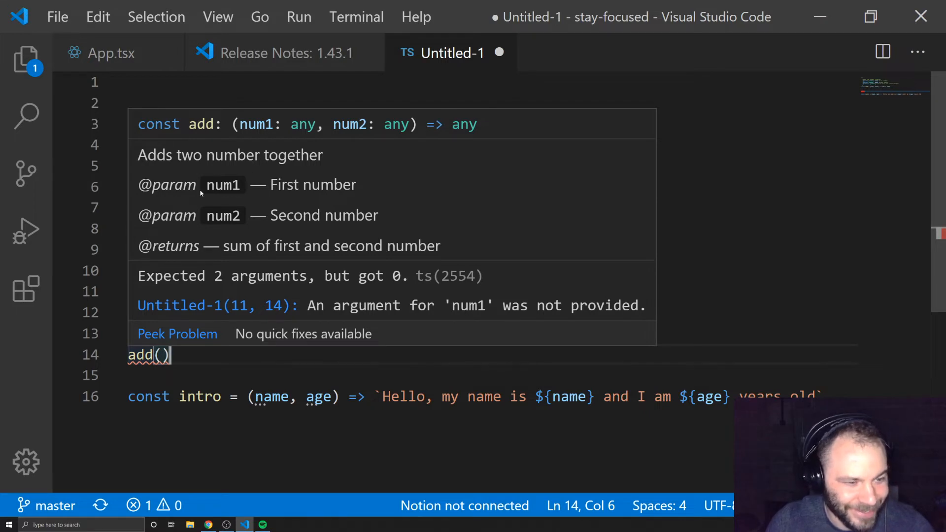
{"action": "mouse_move", "coordinate": [195, 219]}
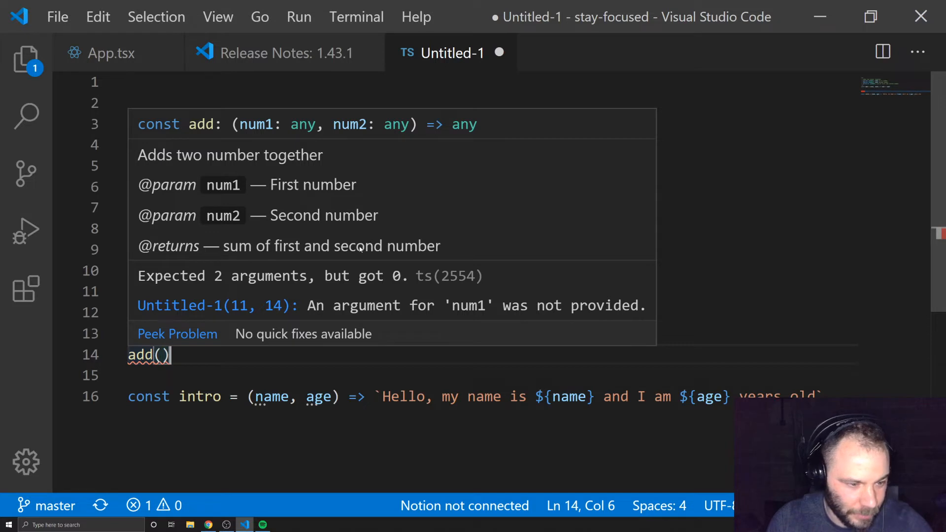
{"action": "mouse_move", "coordinate": [214, 192]}
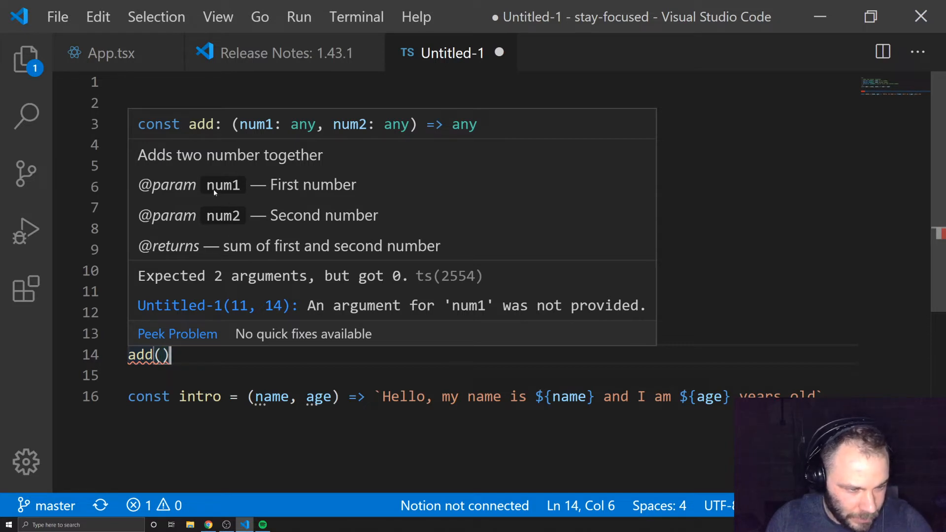
{"action": "mouse_move", "coordinate": [349, 218]}
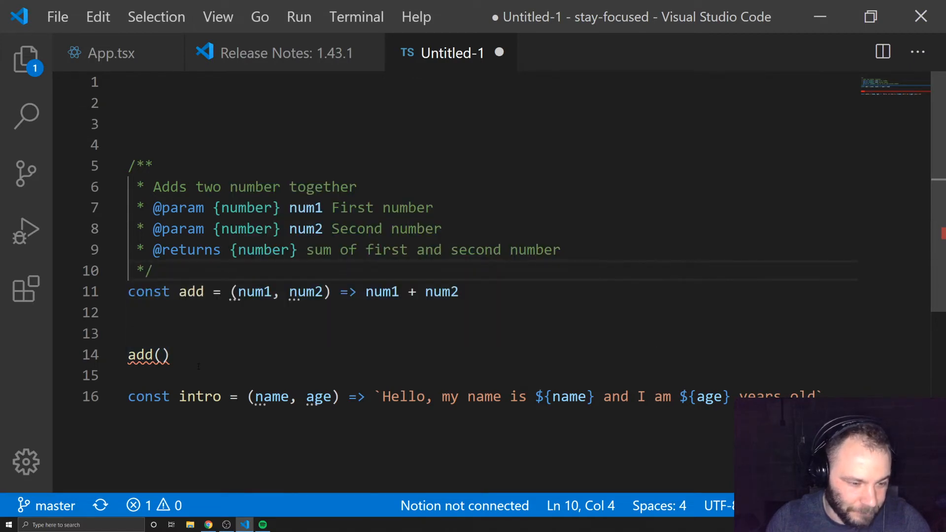
{"action": "left_click", "coordinate": [181, 376]}
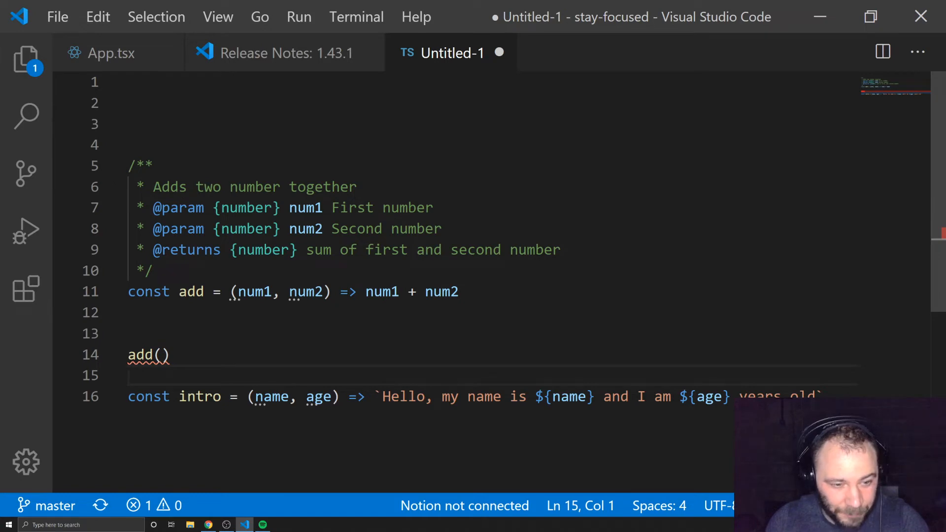
{"action": "left_click", "coordinate": [157, 270]}
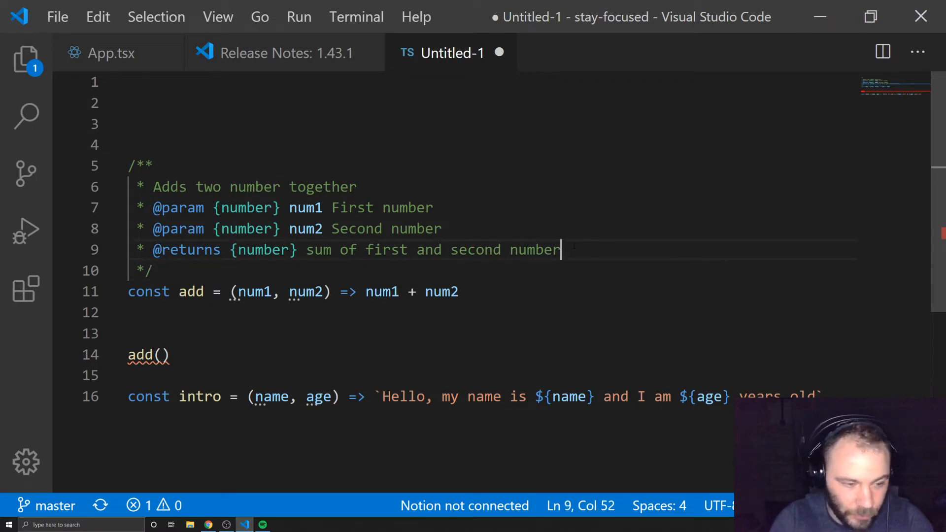
{"action": "type", "text": "@a"}
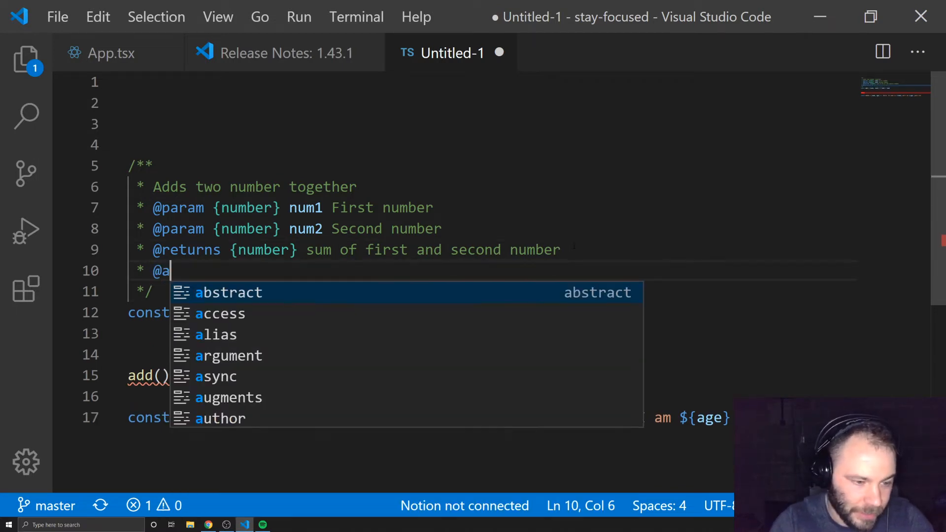
{"action": "type", "text": "sync"}
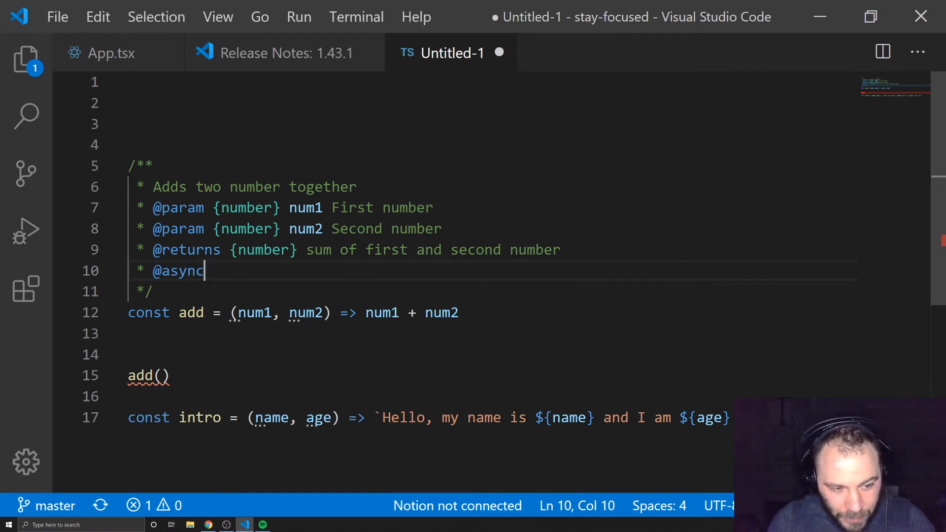
{"action": "key", "text": "Backspace"}
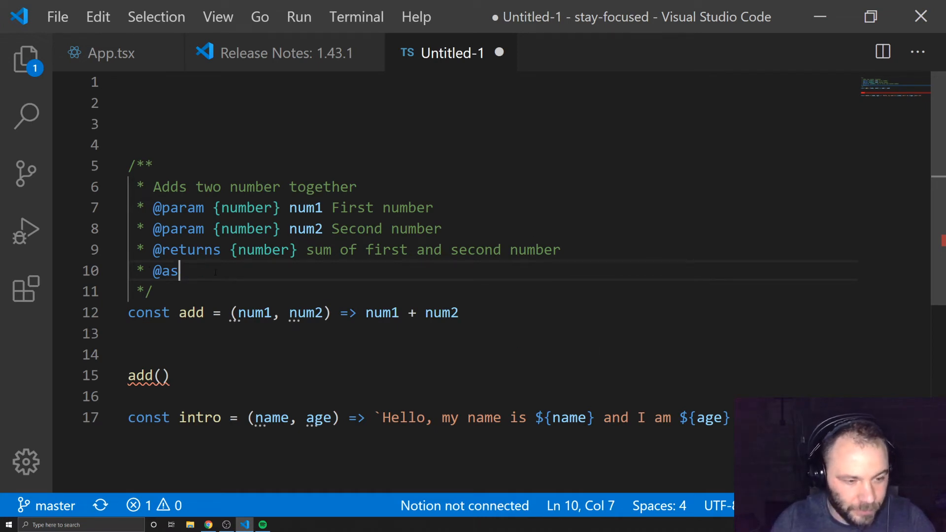
{"action": "key", "text": "Backspace"}
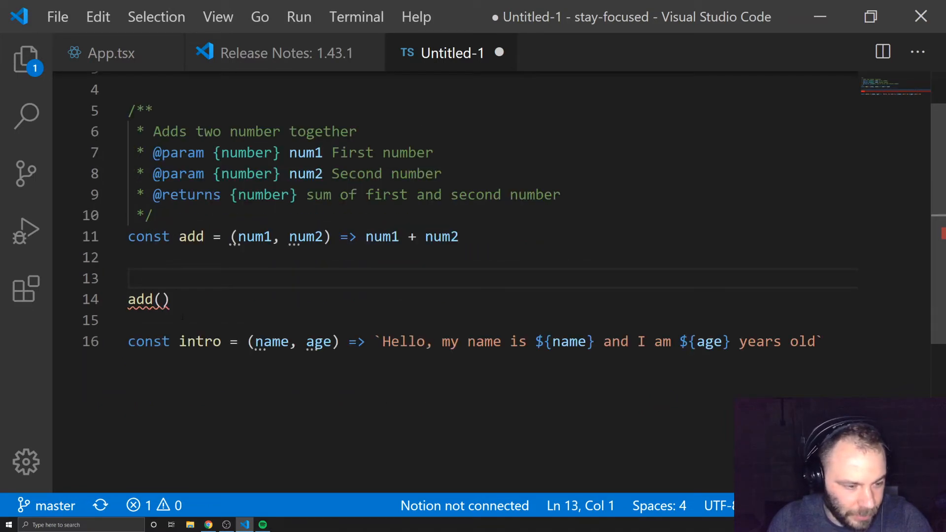
Delete the add() call and start a JSDoc block above intro with name and age params.
{"action": "double_click", "coordinate": [140, 300]}
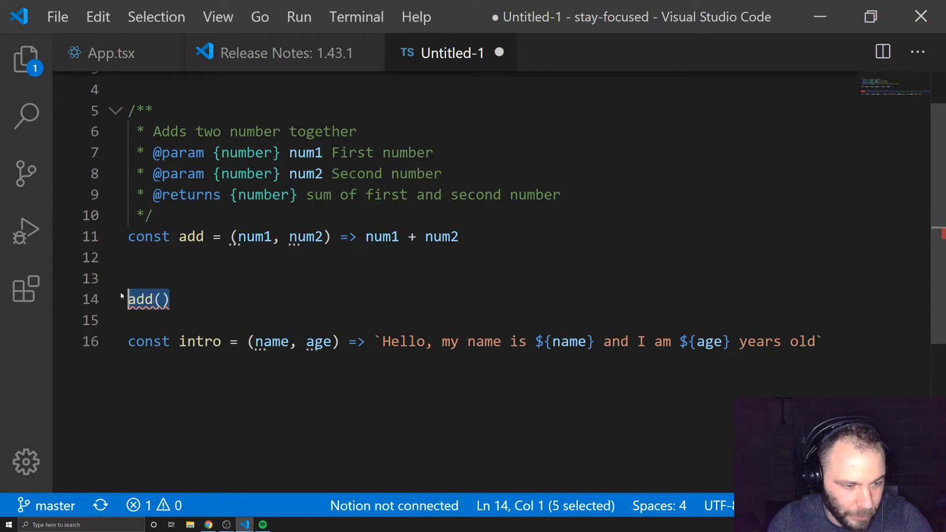
{"action": "key", "text": "Delete"}
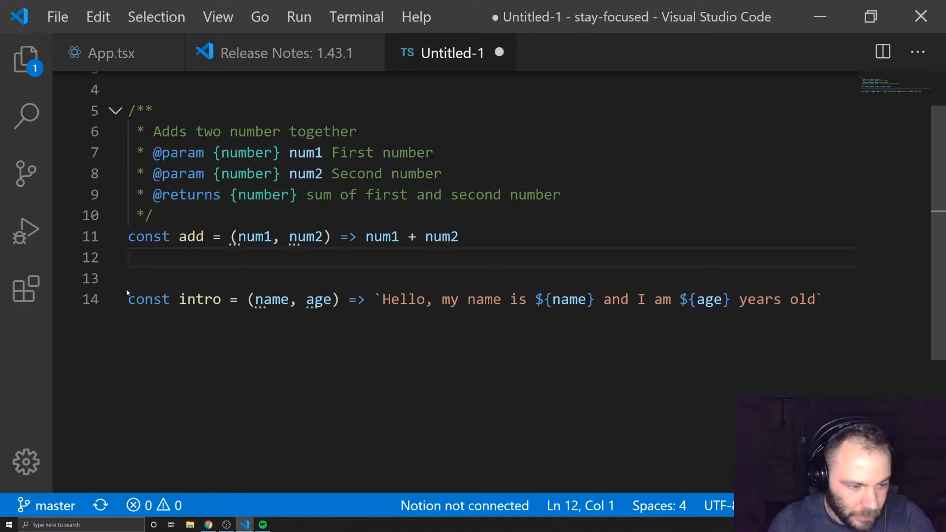
{"action": "left_click", "coordinate": [135, 300]}
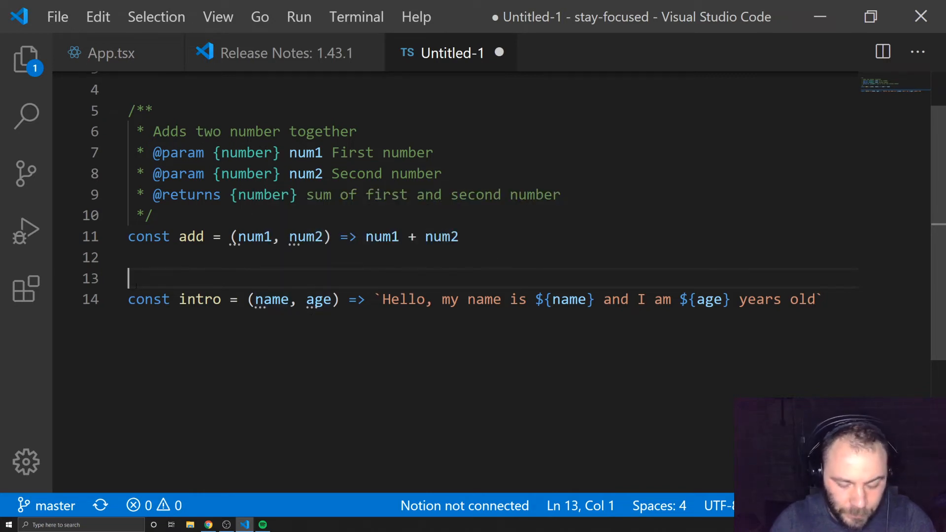
{"action": "type", "text": "/**"}
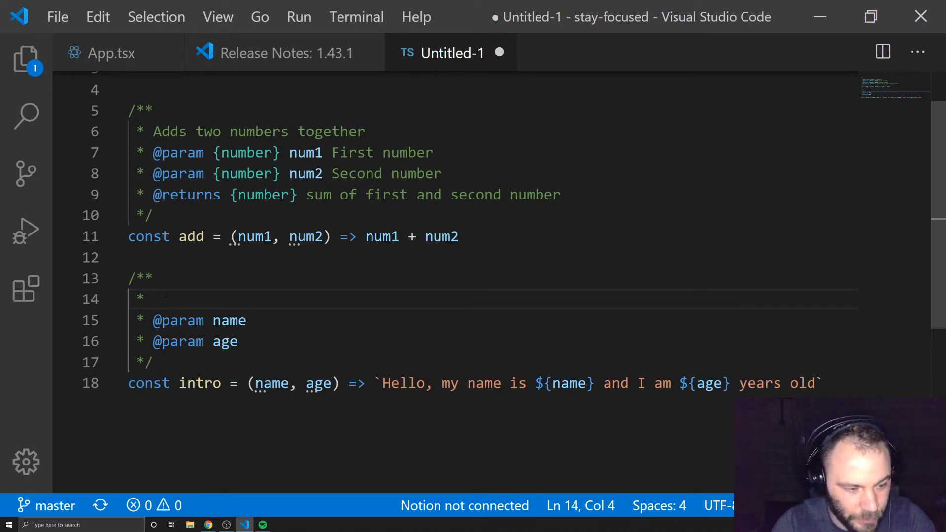
Write the description "Creates a string introducing someone", fixing a typo along the way.
{"action": "type", "text": "Creates a st"}
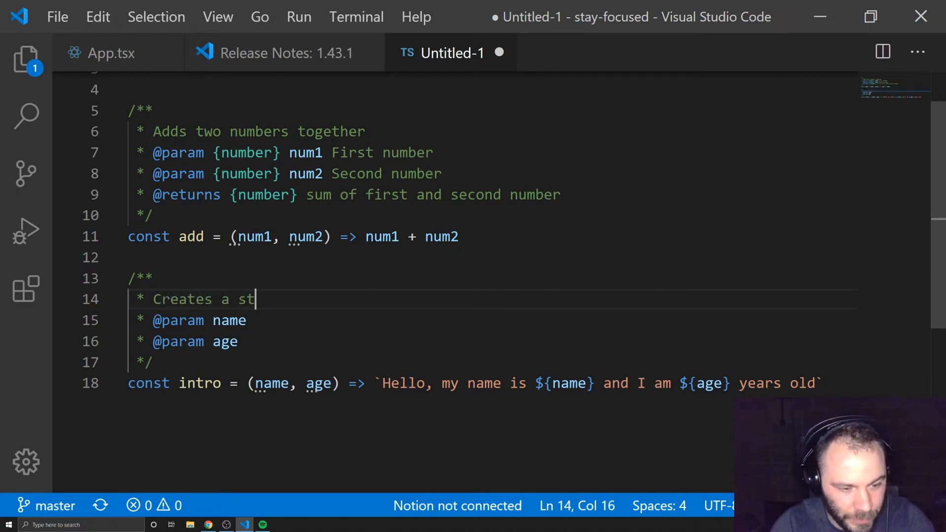
{"action": "type", "text": "ring"}
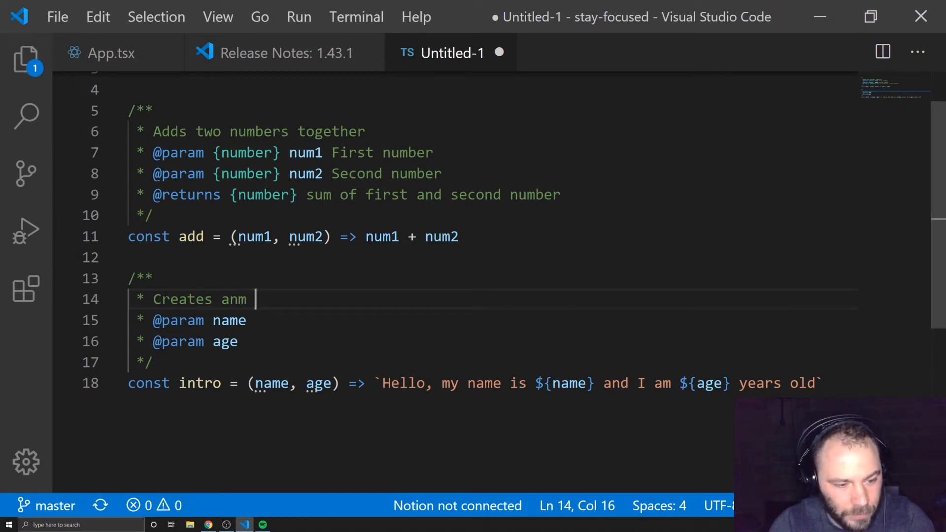
{"action": "key", "text": "Backspace"}
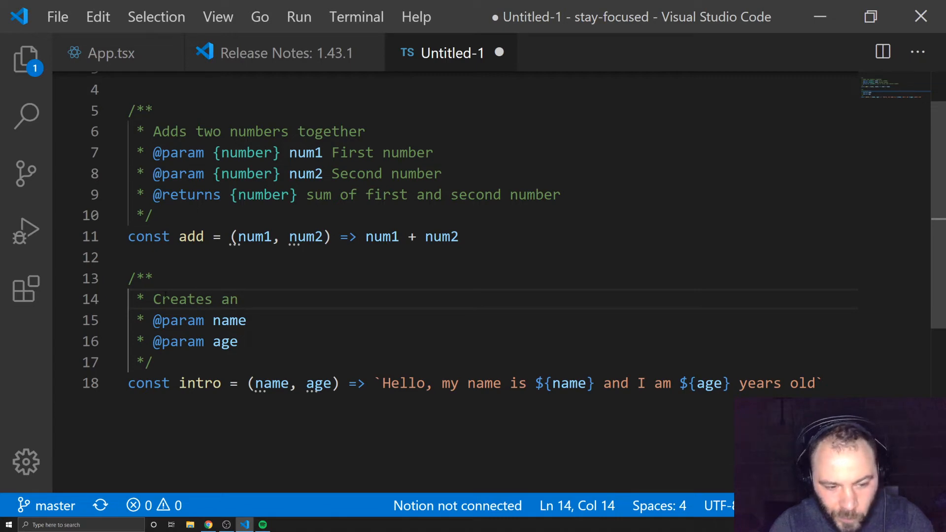
{"action": "key", "text": "Backspace"}
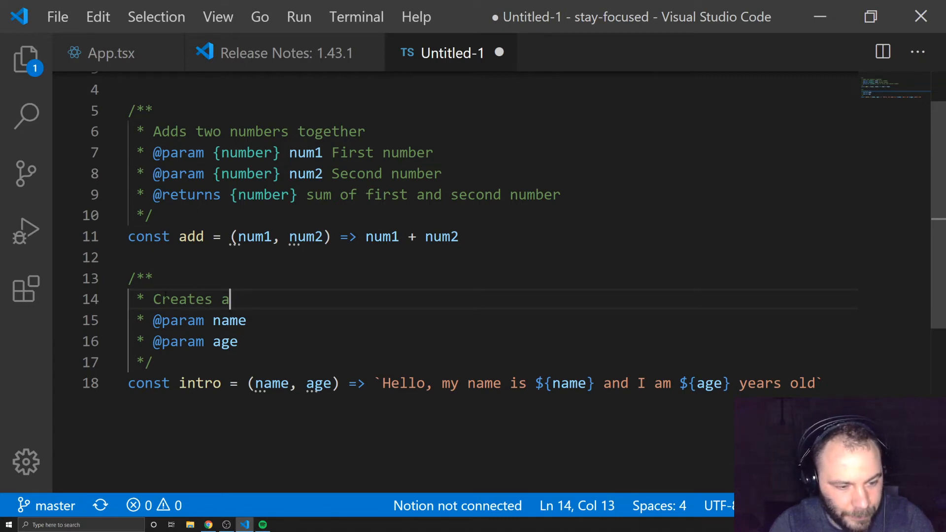
{"action": "type", "text": "str"}
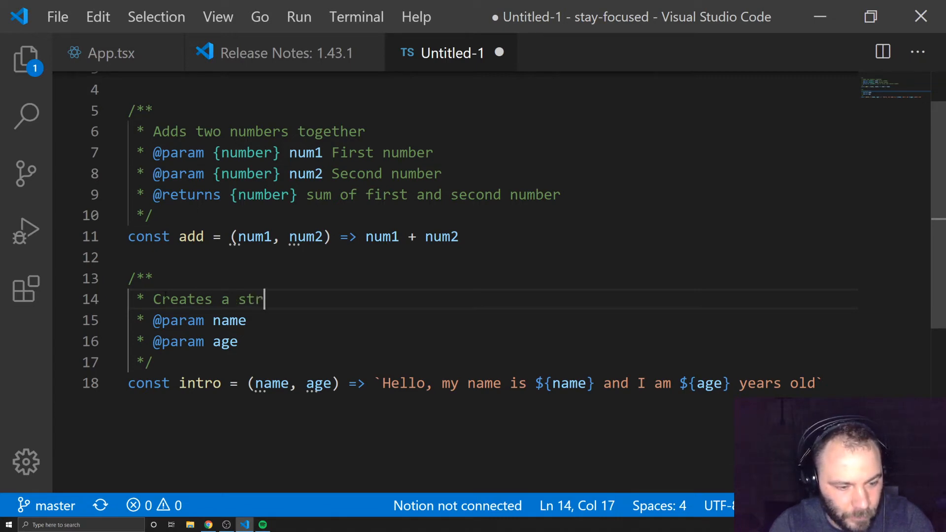
{"action": "type", "text": "ing introducing so"}
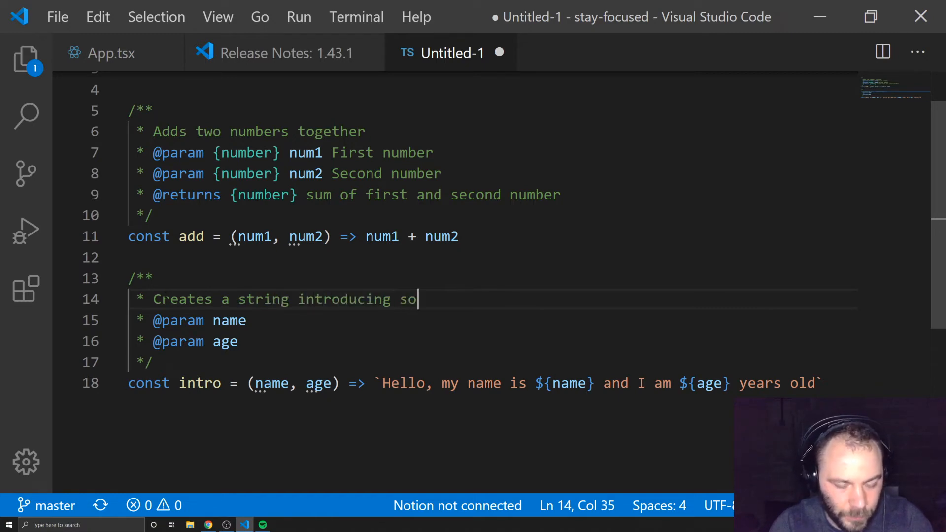
{"action": "type", "text": "meone"}
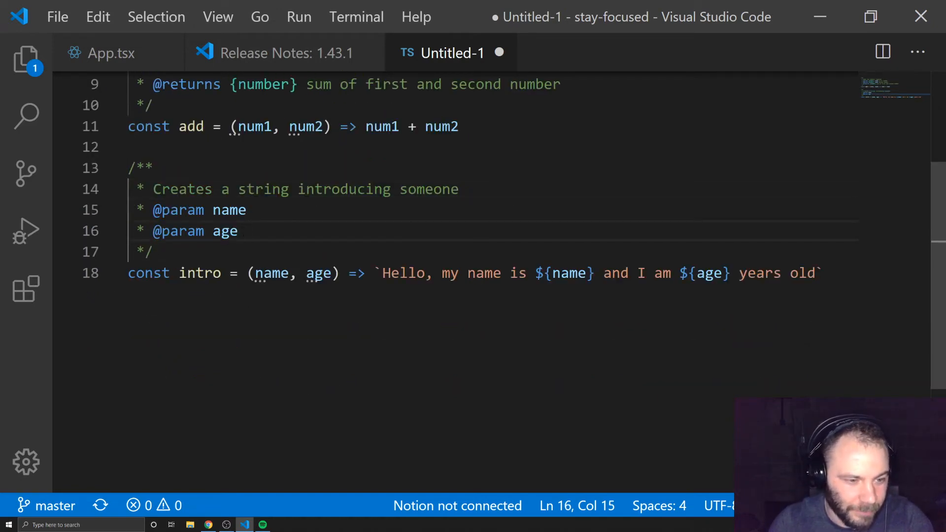
Type name as {string} "First name" and give age the {number} type.
{"action": "double_click", "coordinate": [318, 273]}
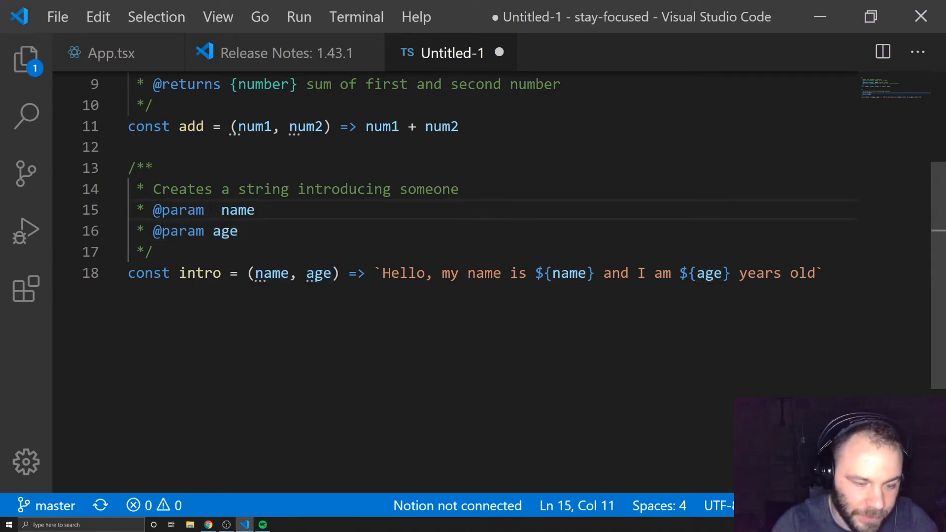
{"action": "type", "text": "{"}
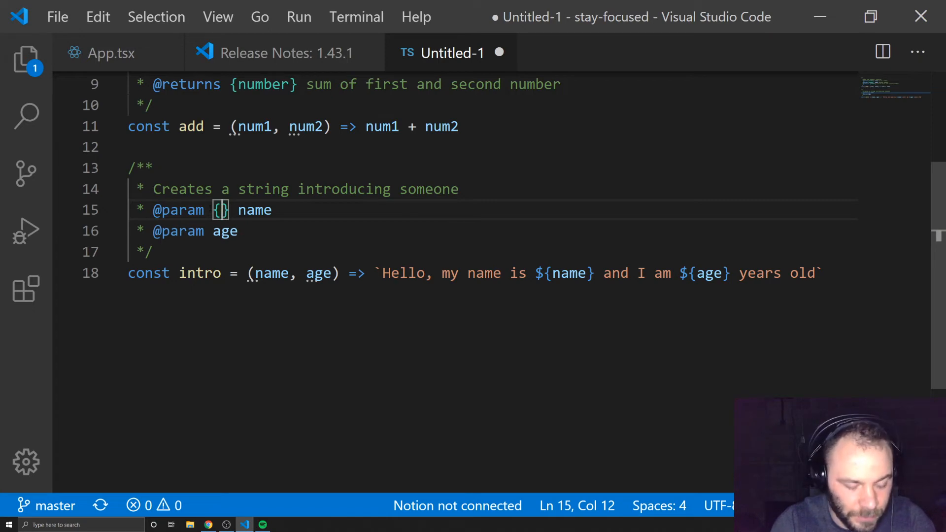
{"action": "type", "text": "string"}
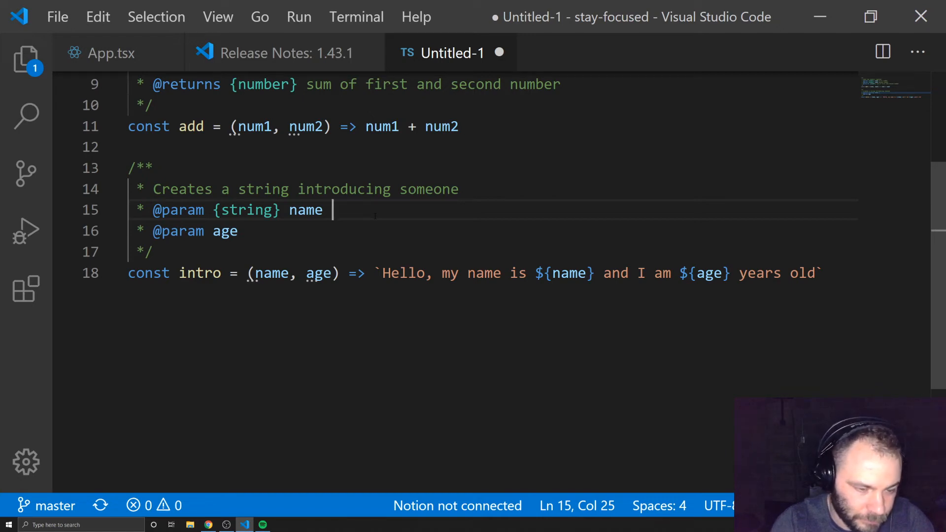
{"action": "type", "text": "First name"}
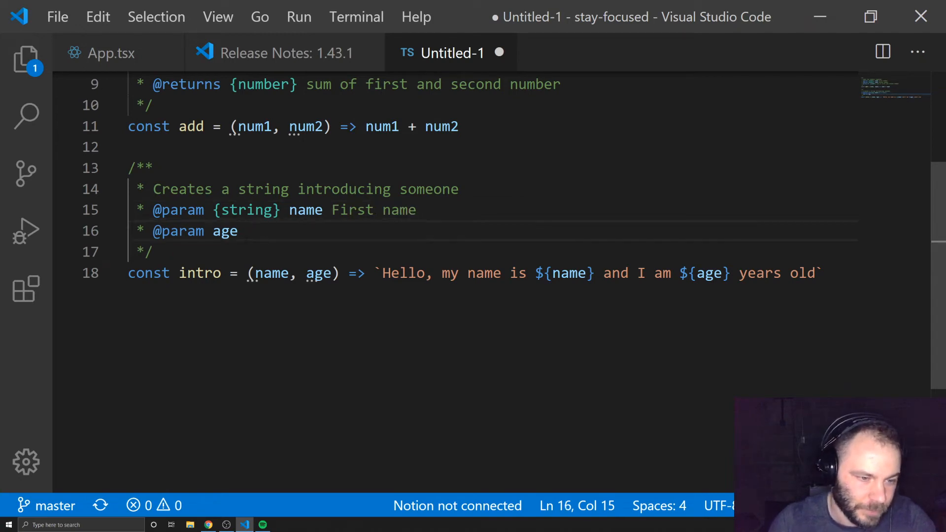
{"action": "type", "text": "{"}
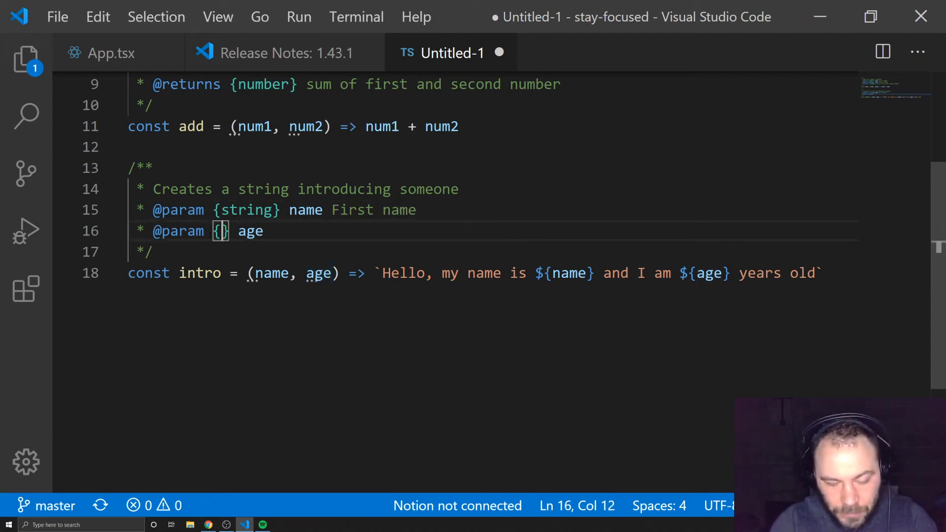
{"action": "type", "text": "st"}
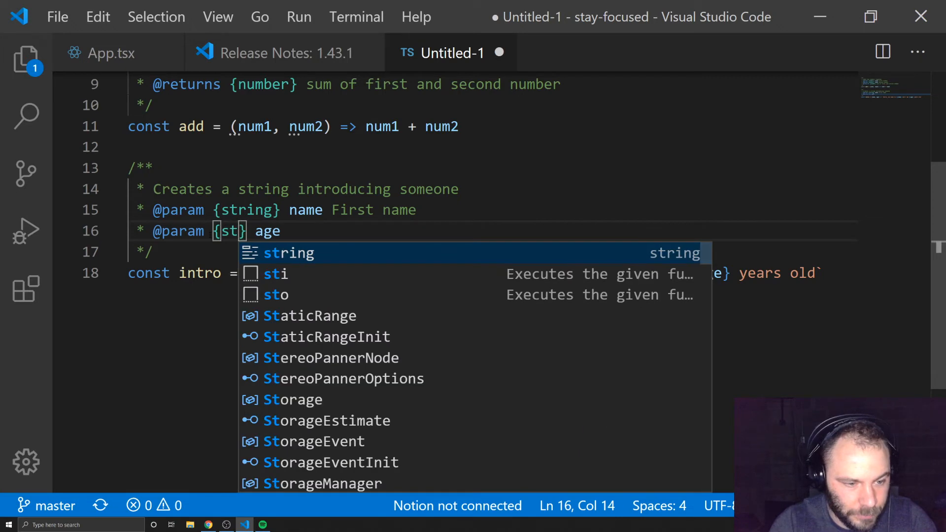
{"action": "type", "text": "number"}
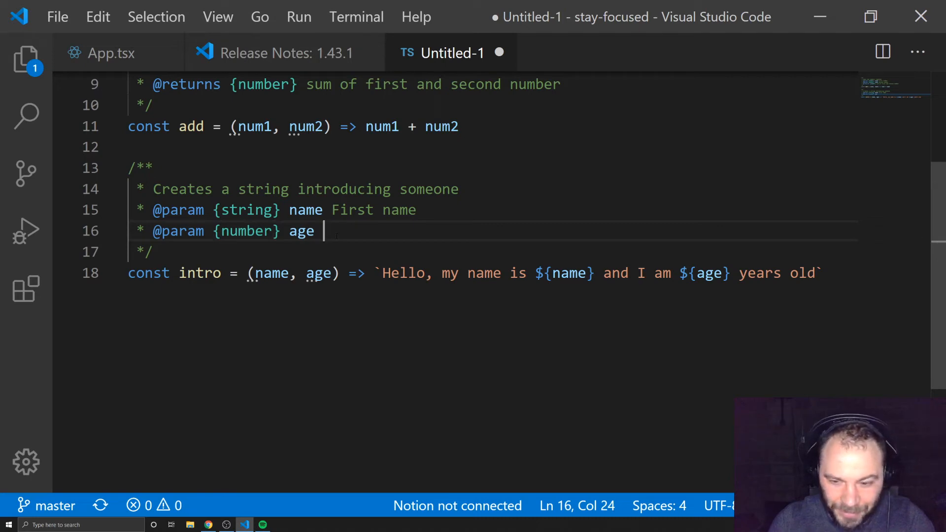
Describe the age parameter as "Age" and start a new comment line.
{"action": "double_click", "coordinate": [319, 273]}
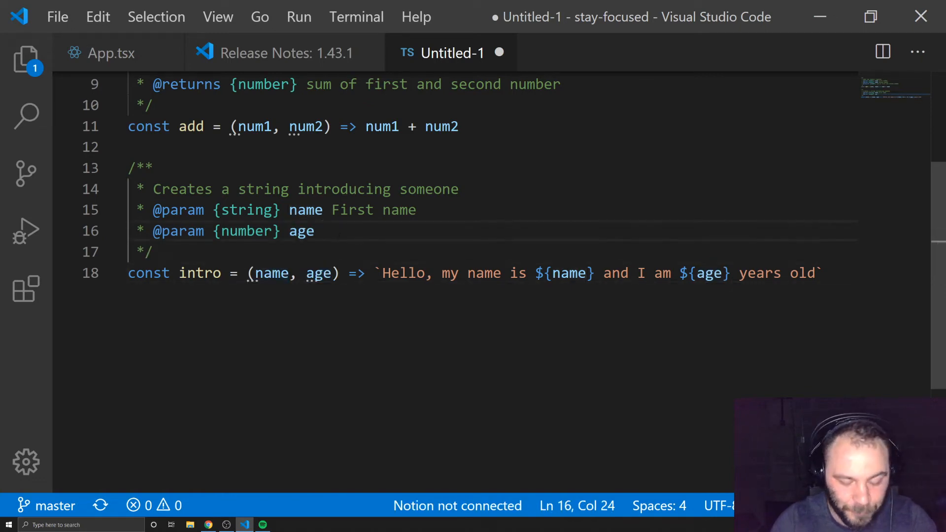
{"action": "type", "text": "A"}
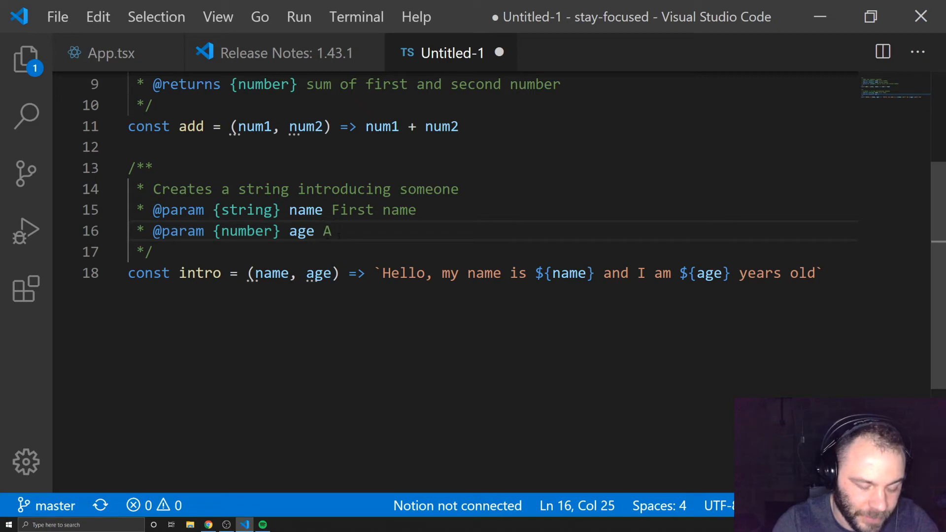
{"action": "type", "text": "ge"}
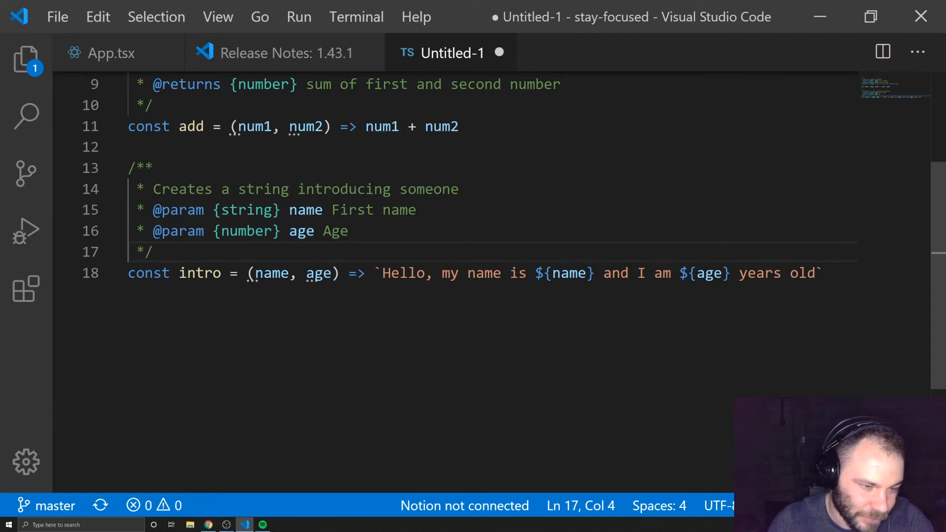
{"action": "key", "text": "Enter"}
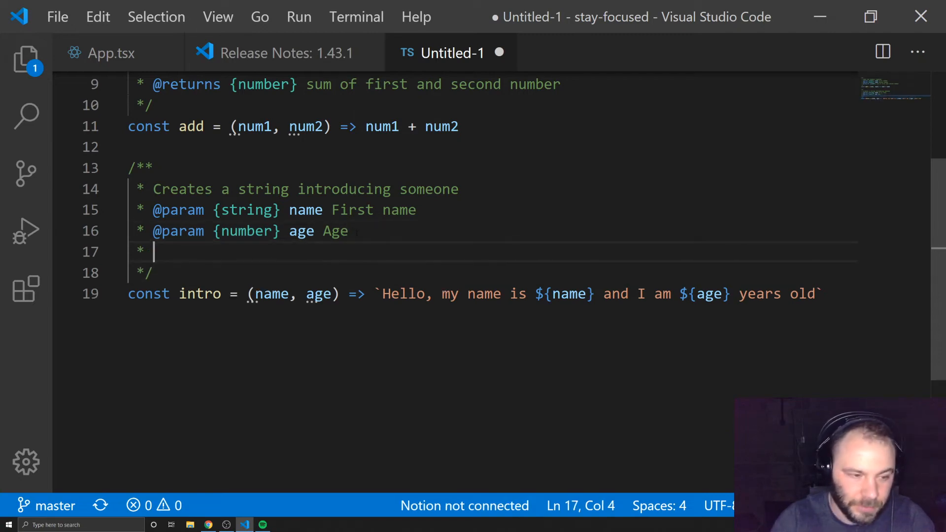
{"action": "type", "text": "@"}
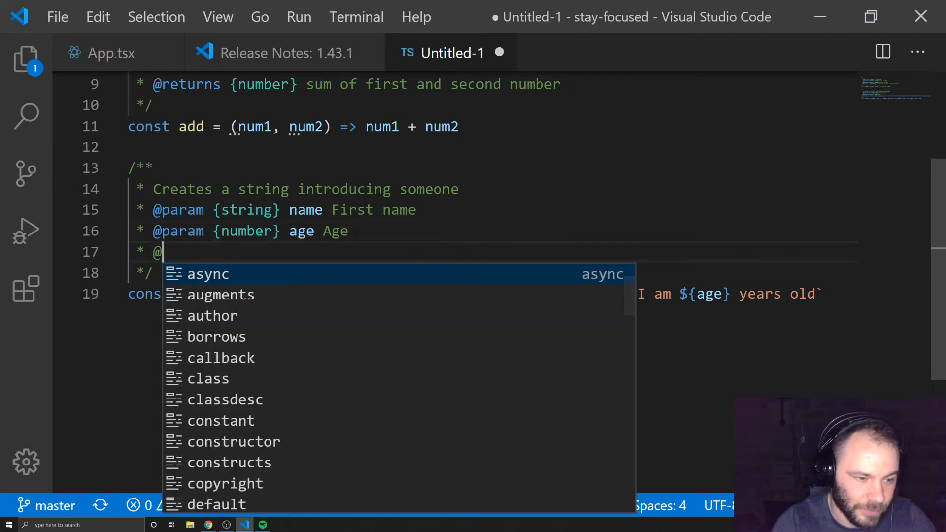
{"action": "type", "text": "returns"}
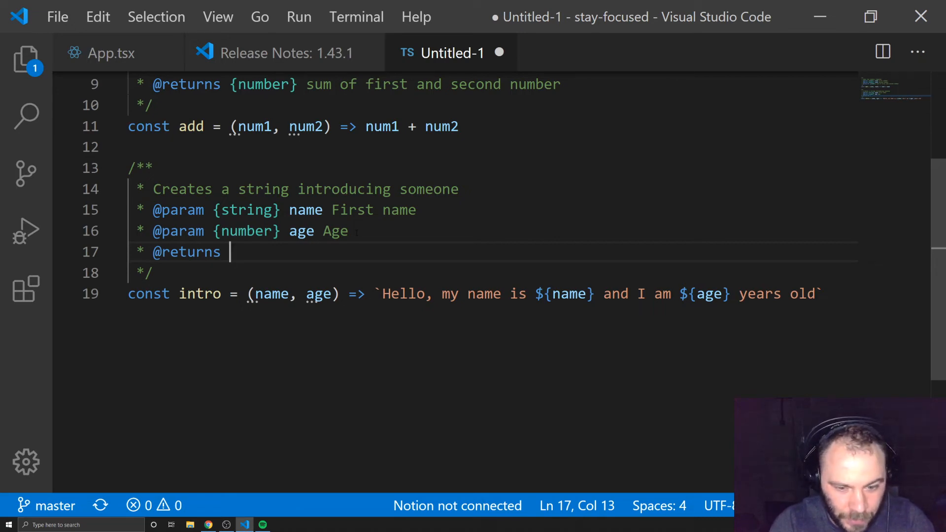
{"action": "type", "text": "The fo"}
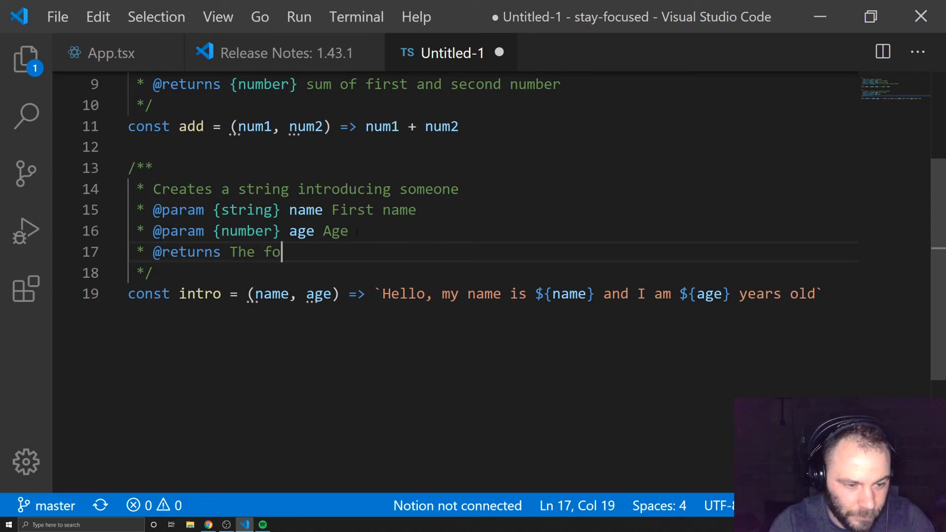
{"action": "type", "text": "llowing string"}
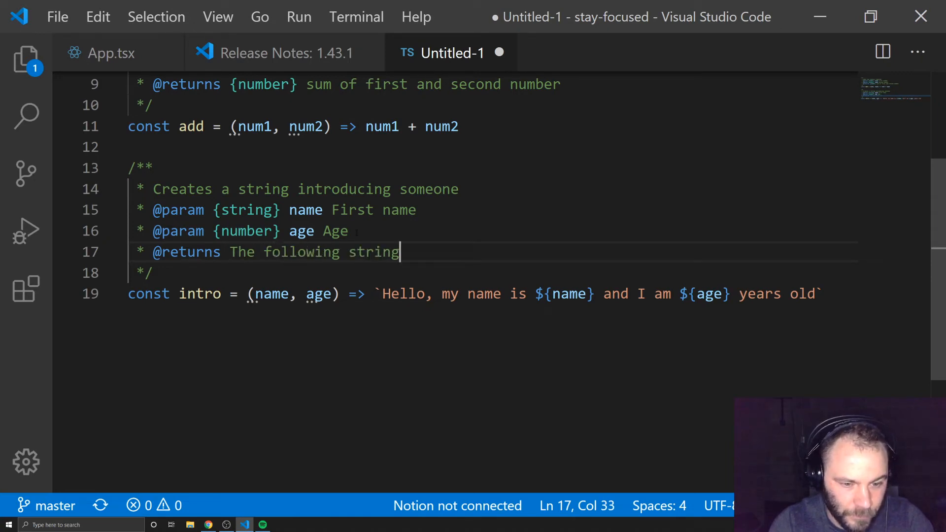
{"action": "type", "text": ":"}
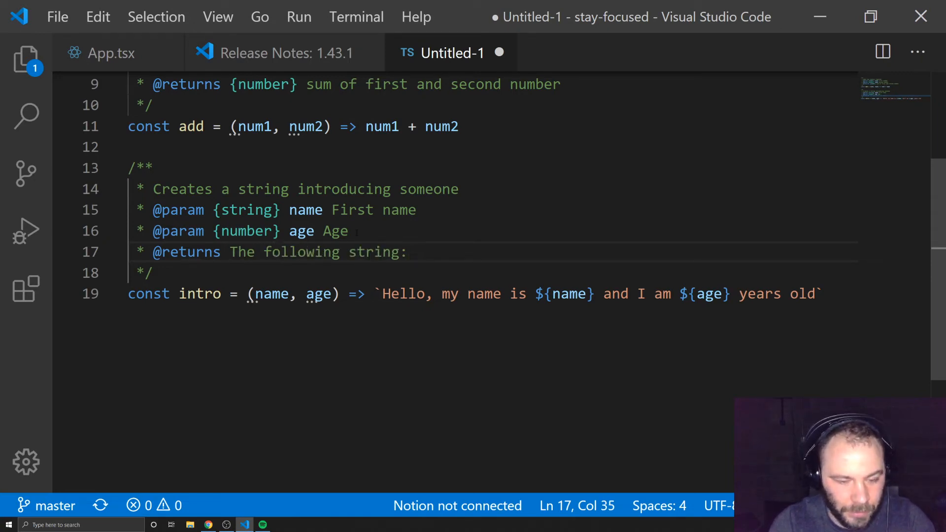
{"action": "type", "text": "'He"}
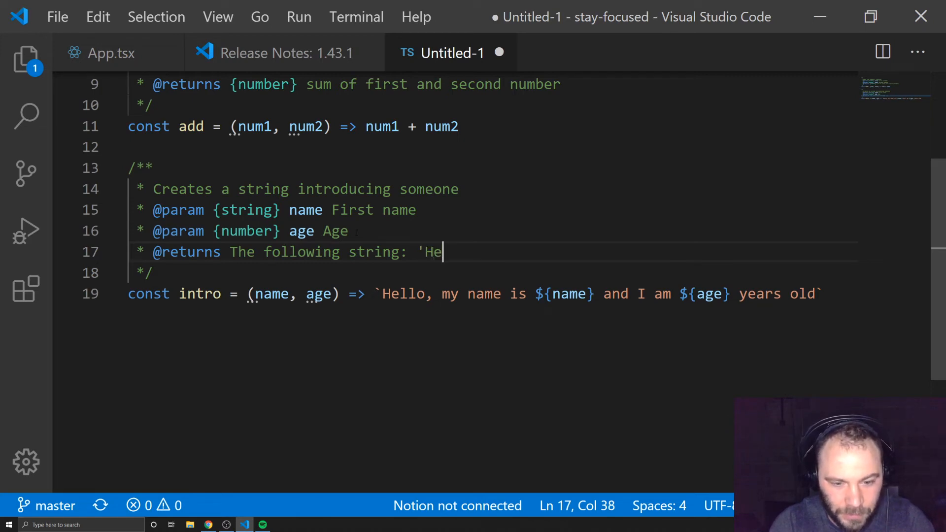
{"action": "type", "text": "llo, my name is"}
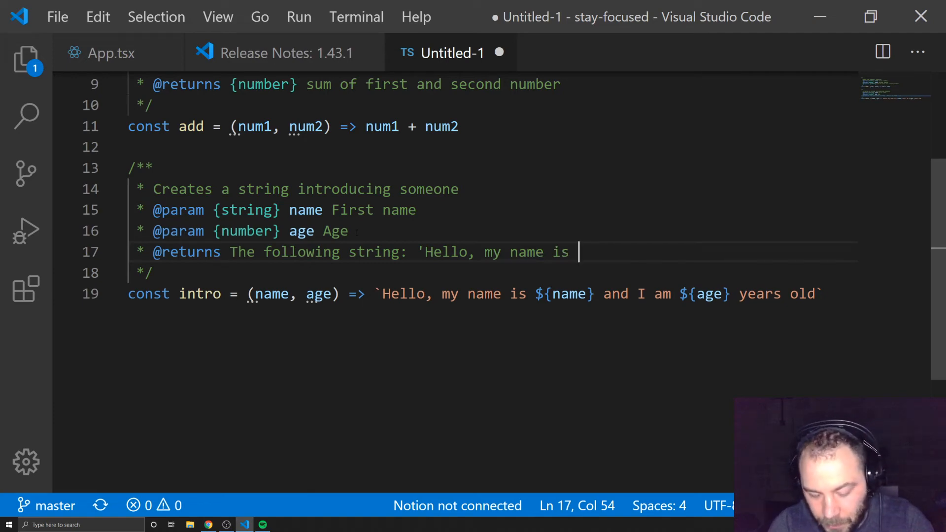
{"action": "type", "text": "[name]"}
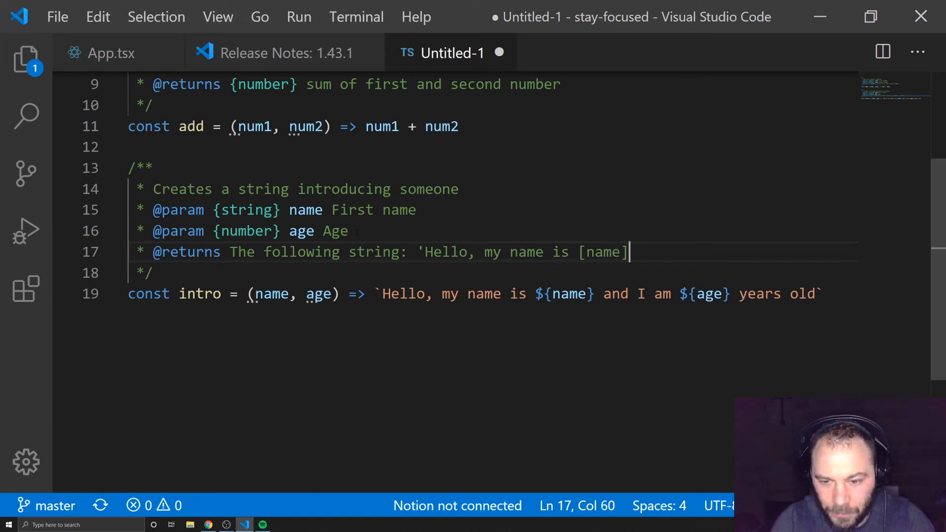
{"action": "type", "text": "and I am"}
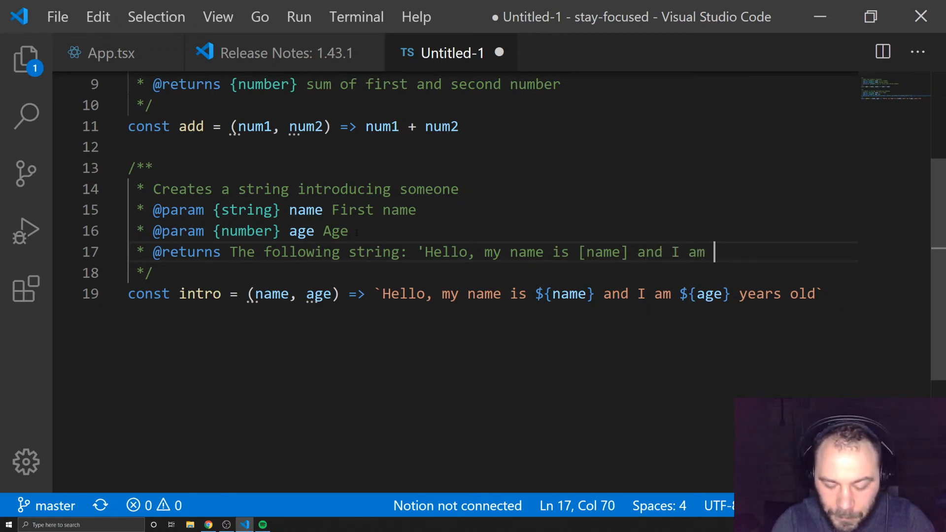
{"action": "type", "text": "[an]"}
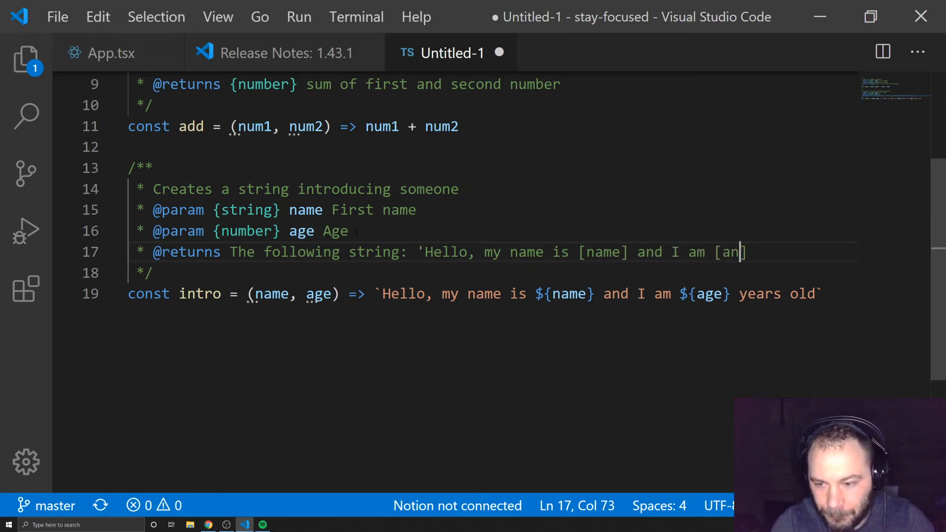
{"action": "type", "text": "ge"}
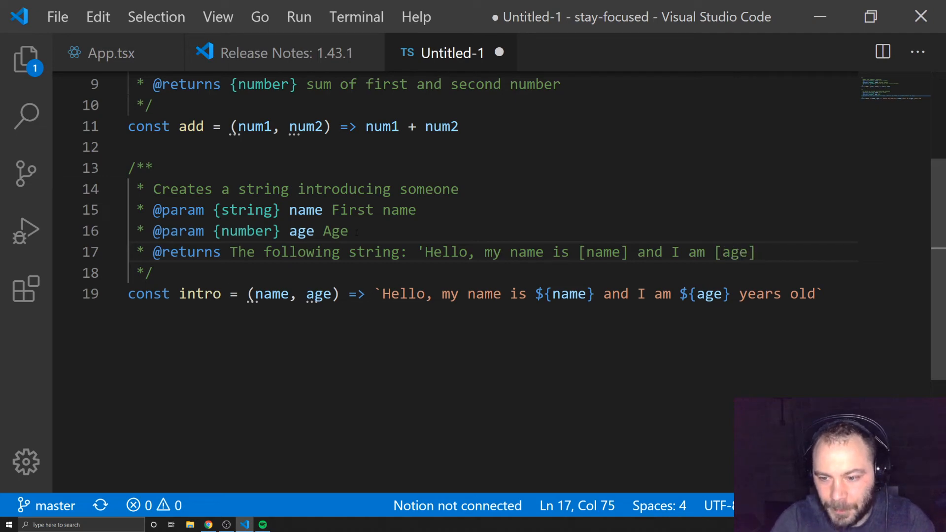
{"action": "type", "text": "years old"}
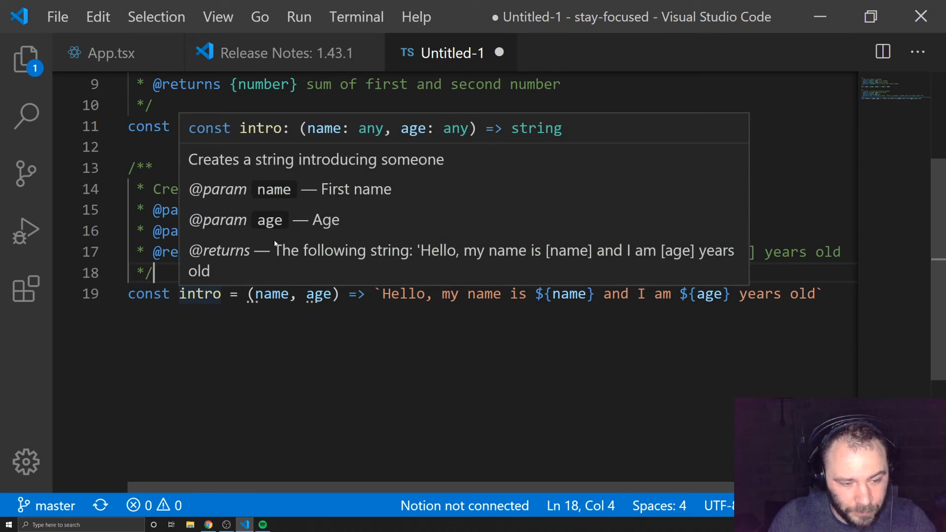
{"action": "mouse_move", "coordinate": [466, 254]}
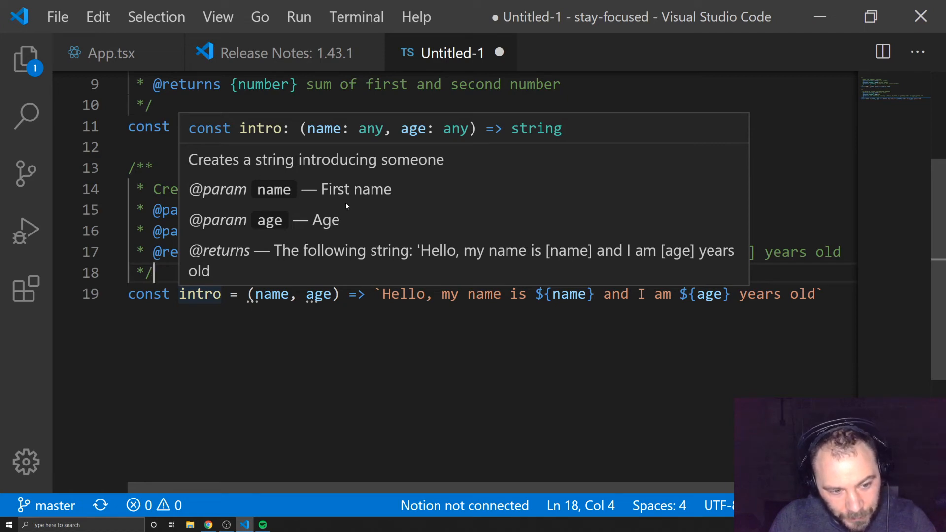
{"action": "mouse_move", "coordinate": [331, 255]}
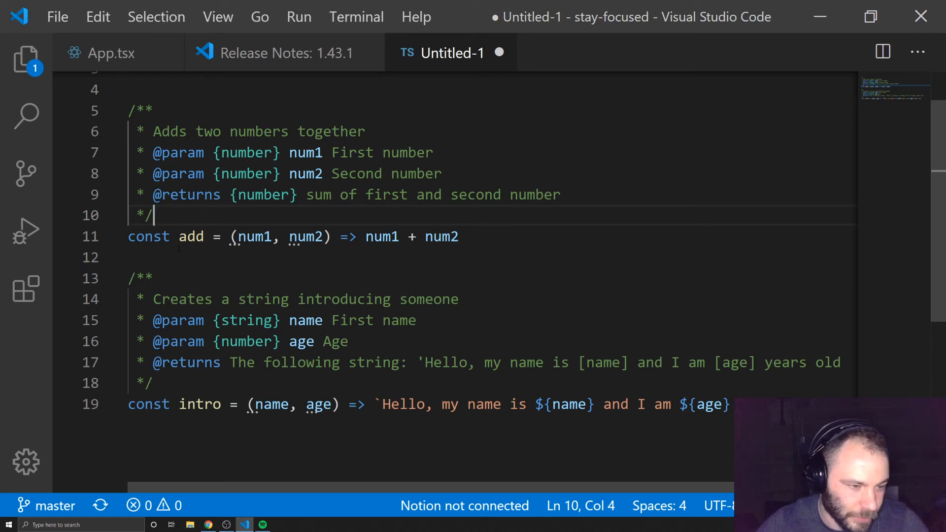
{"action": "scroll", "scroll_direction": "down", "scroll_amount": 3}
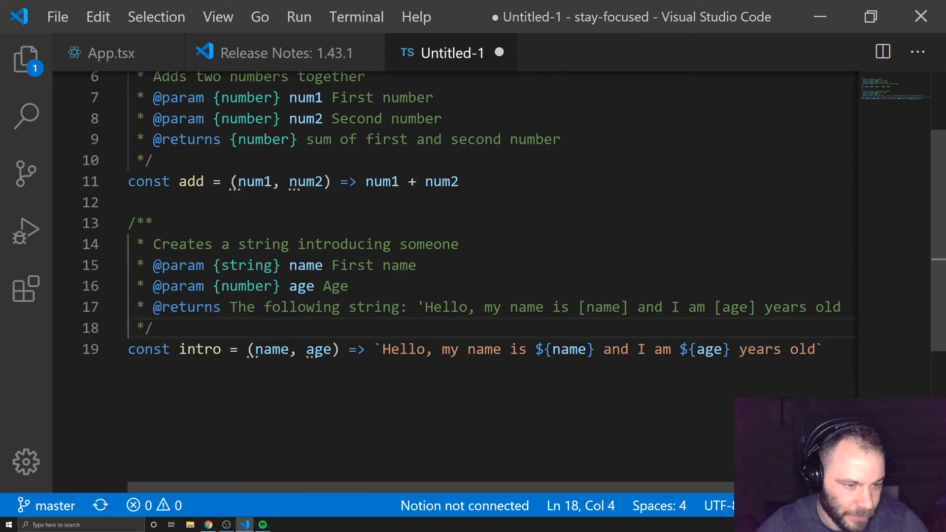
{"action": "mouse_move", "coordinate": [191, 181]}
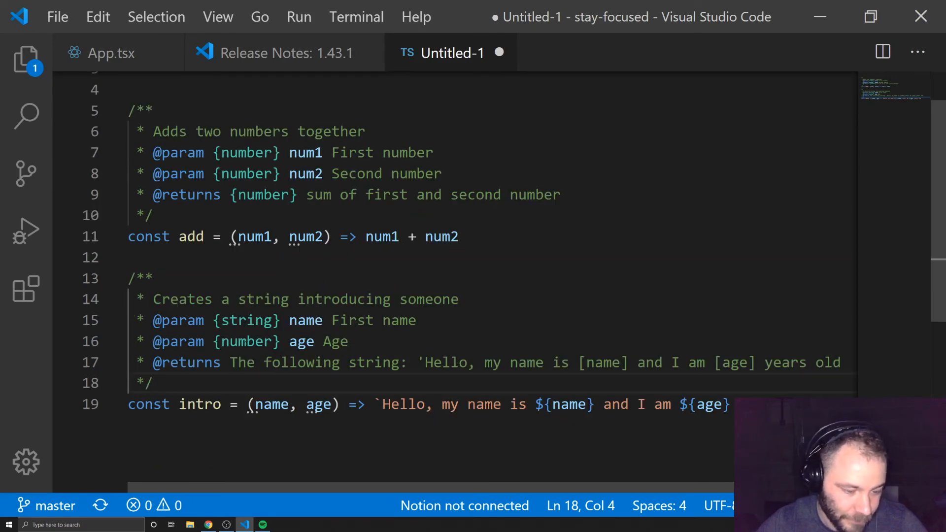
{"action": "scroll", "scroll_direction": "down", "scroll_amount": 3}
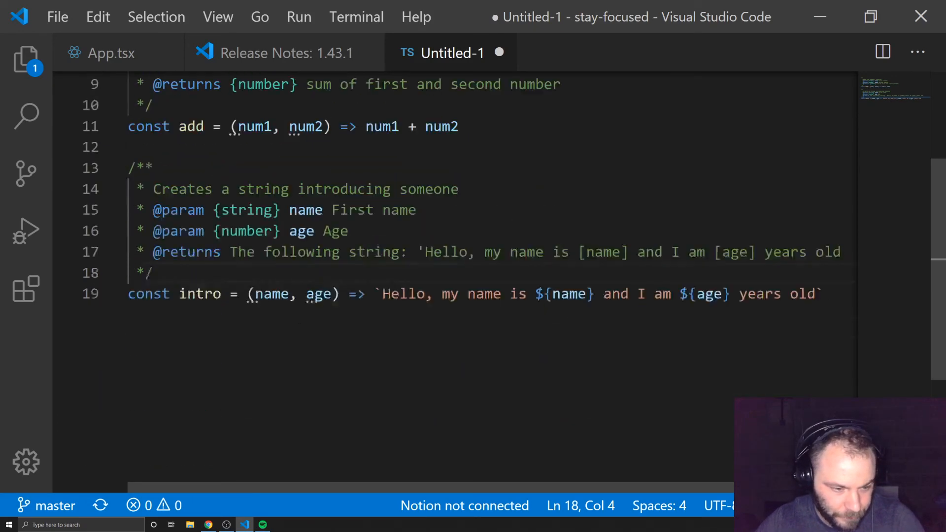
{"action": "left_click_drag", "start_coordinate": [155, 189], "coordinate": [415, 189]}
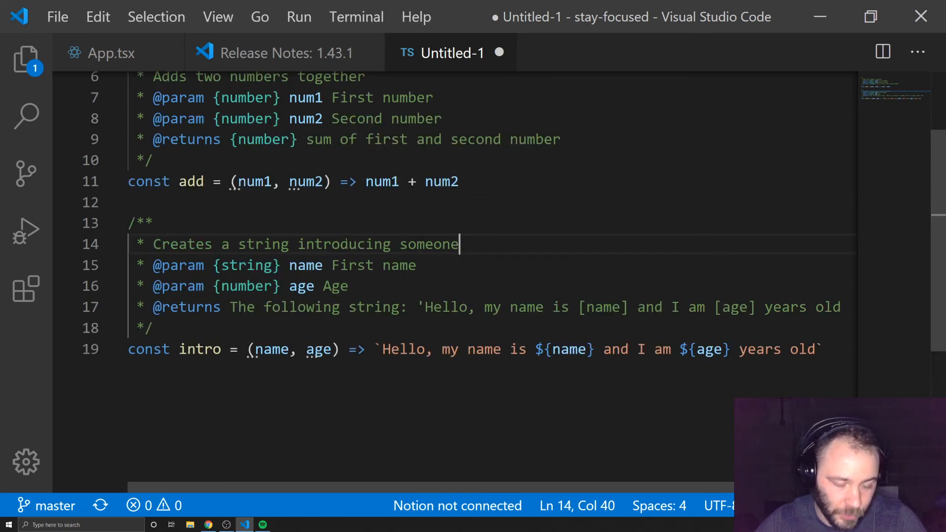
{"action": "scroll", "scroll_direction": "down", "scroll_amount": 3}
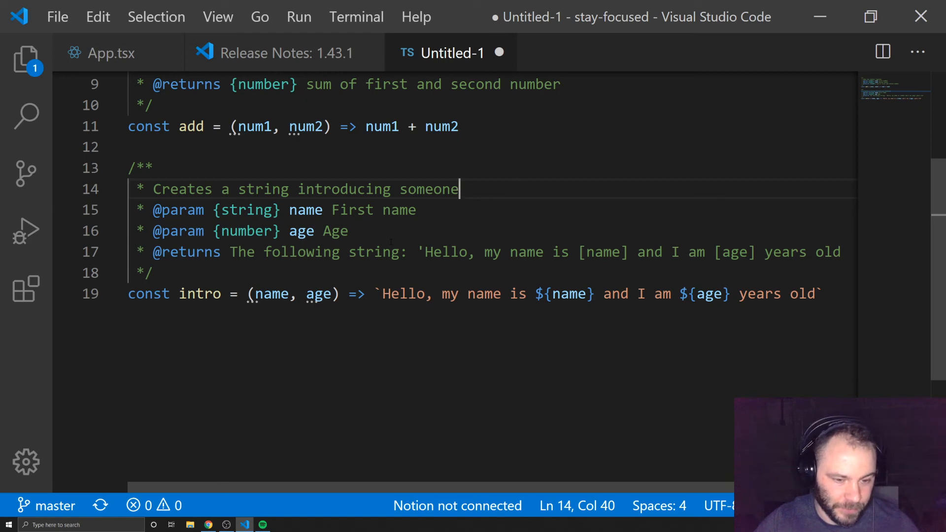
{"action": "scroll", "scroll_direction": "down", "scroll_amount": 3}
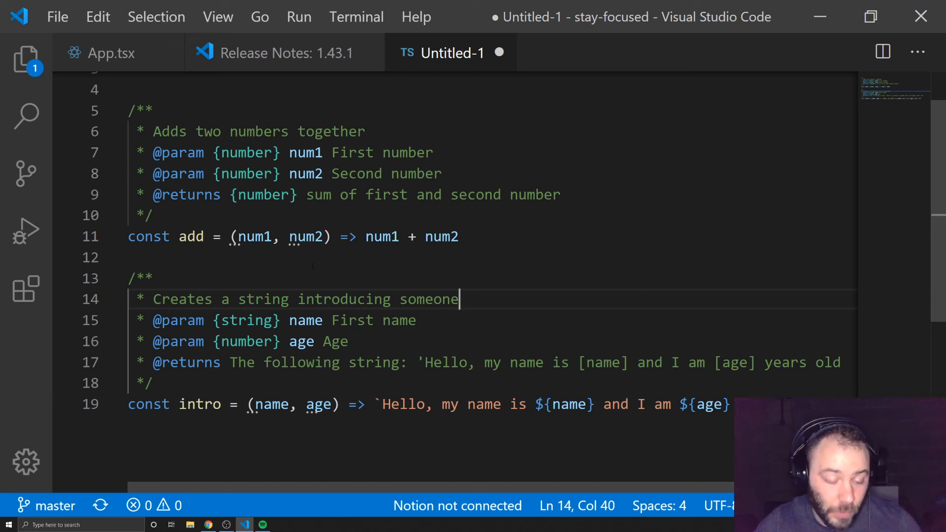
{"action": "scroll", "scroll_direction": "down", "scroll_amount": 3}
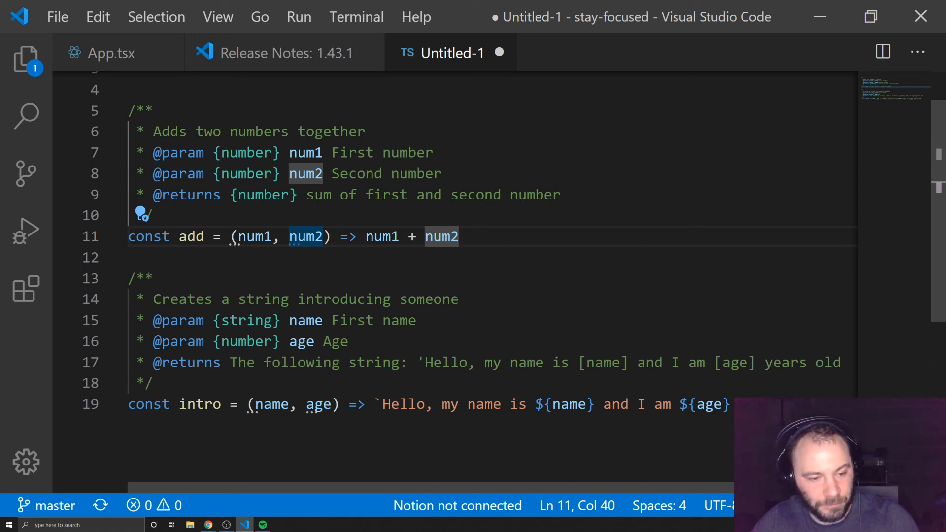
{"action": "left_click", "coordinate": [458, 299]}
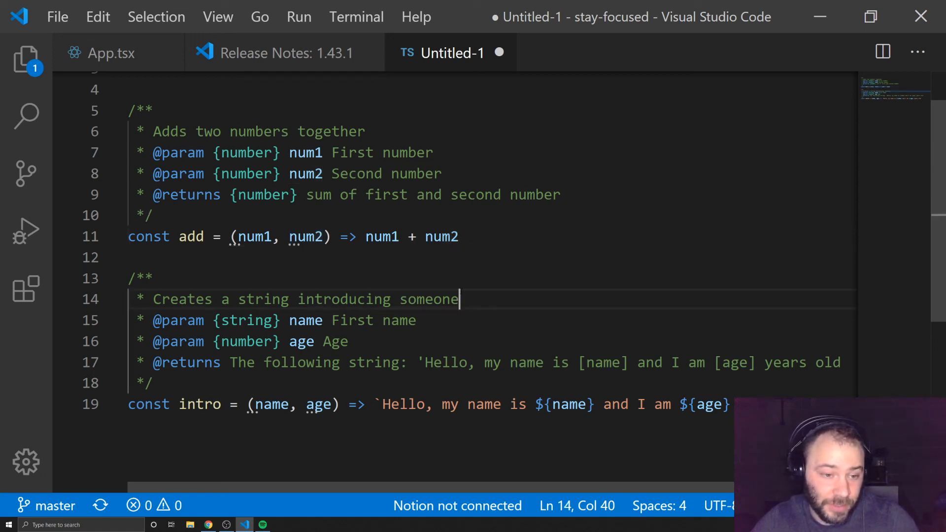